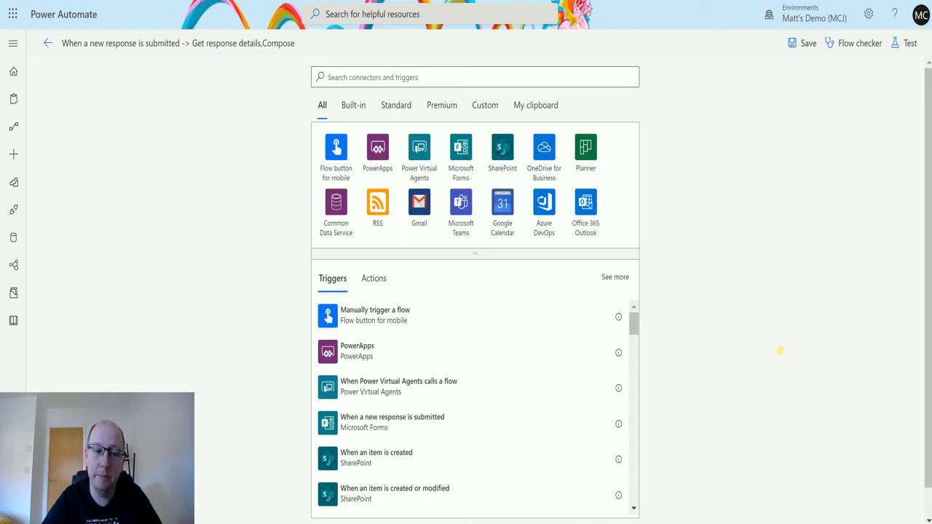
mouse_move(197, 277)
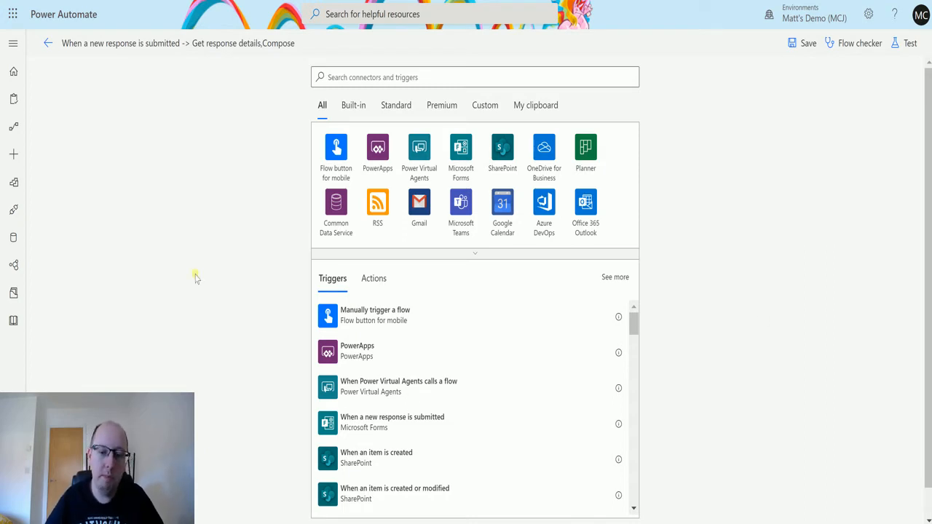
mouse_move(461, 156)
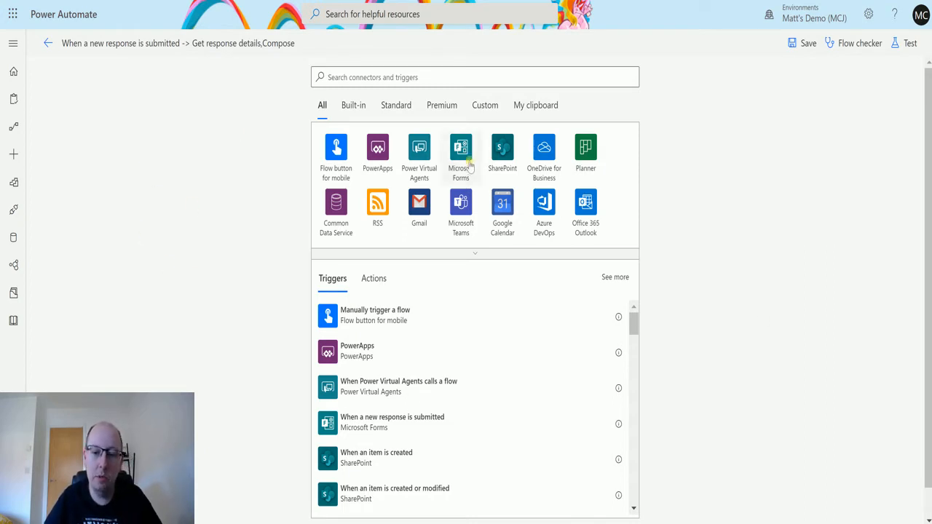
Add the Microsoft Forms 'When a new response is submitted' trigger and browse the form list
click(460, 148)
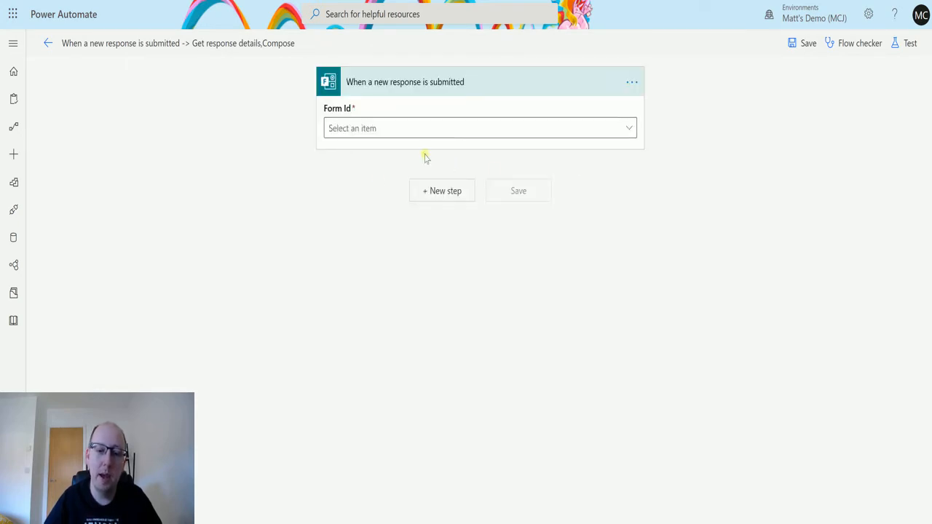
mouse_move(524, 132)
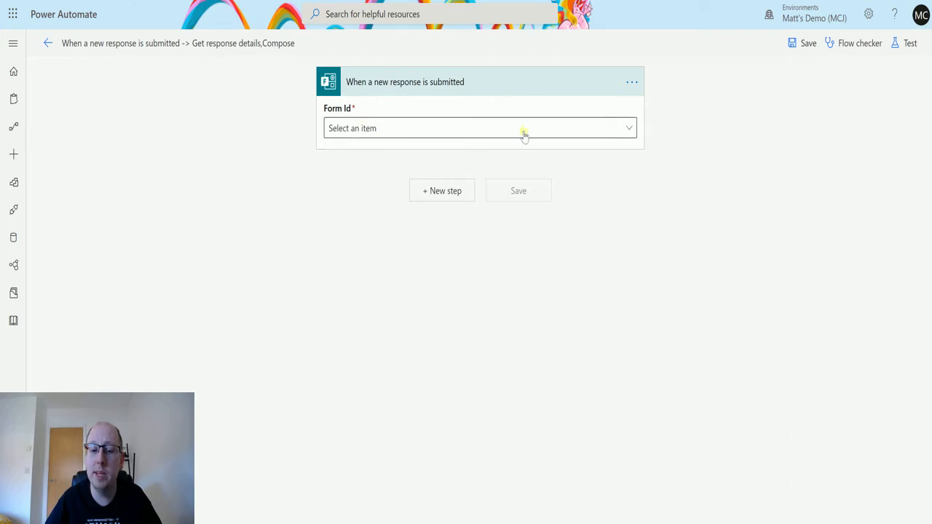
click(480, 128)
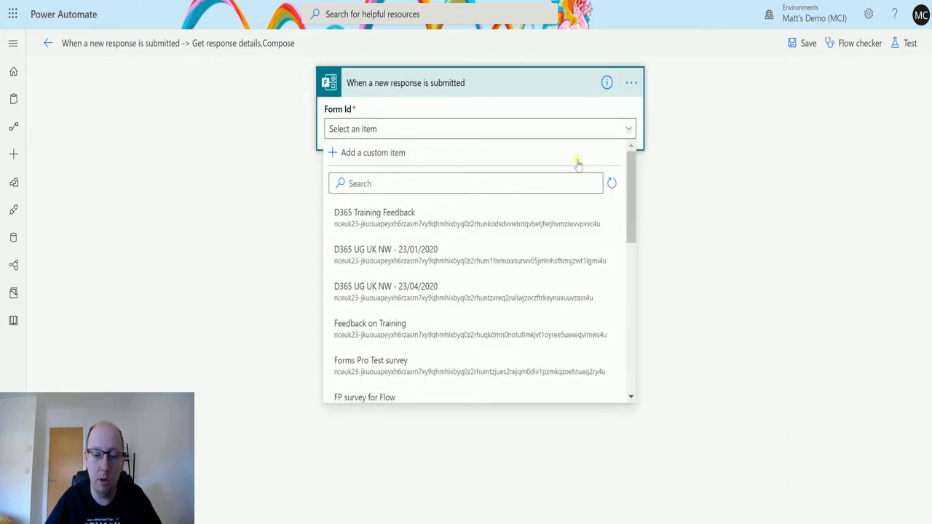
scroll(down, 3)
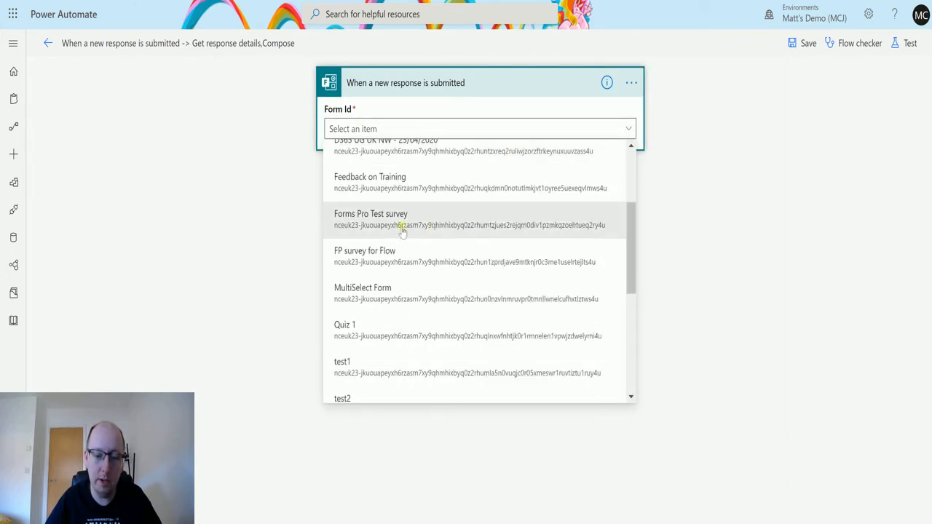
scroll(down, 3)
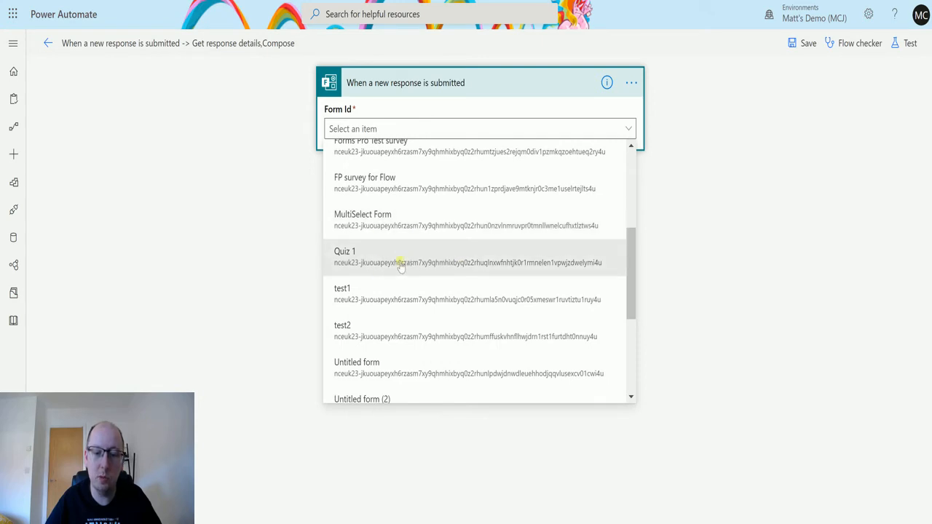
Select the Quiz 1 form in the trigger's Form Id dropdown
click(400, 257)
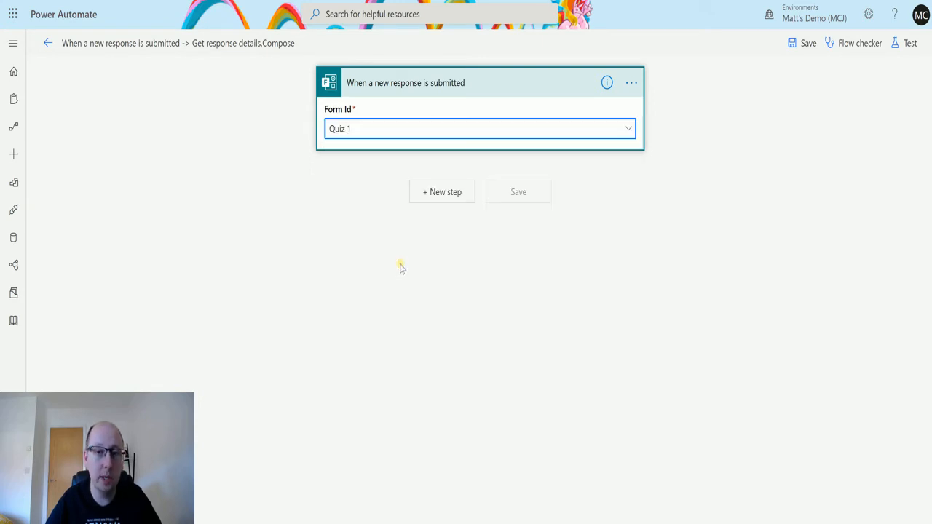
mouse_move(517, 112)
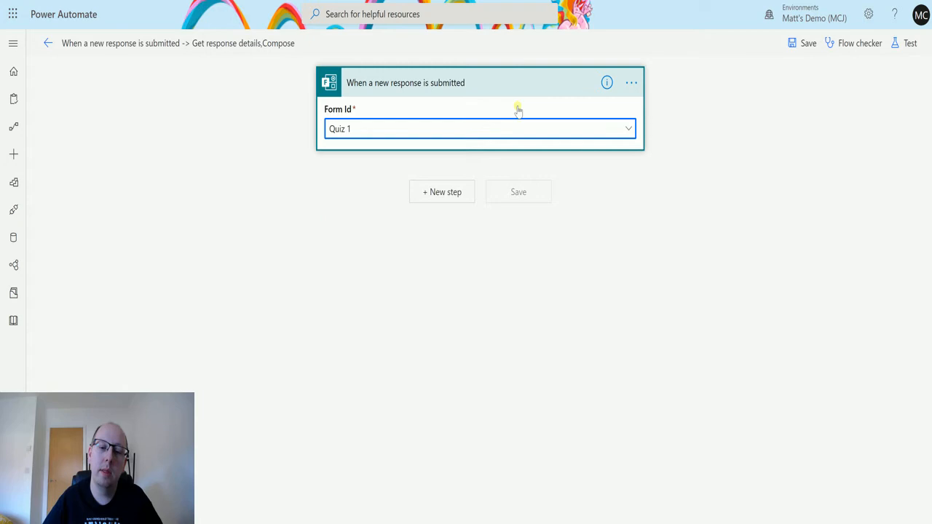
mouse_move(422, 143)
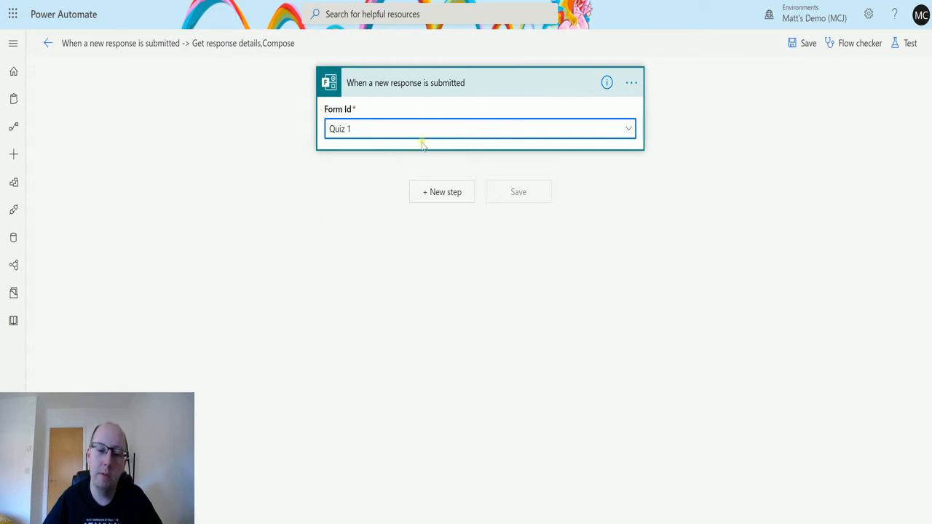
mouse_move(332, 64)
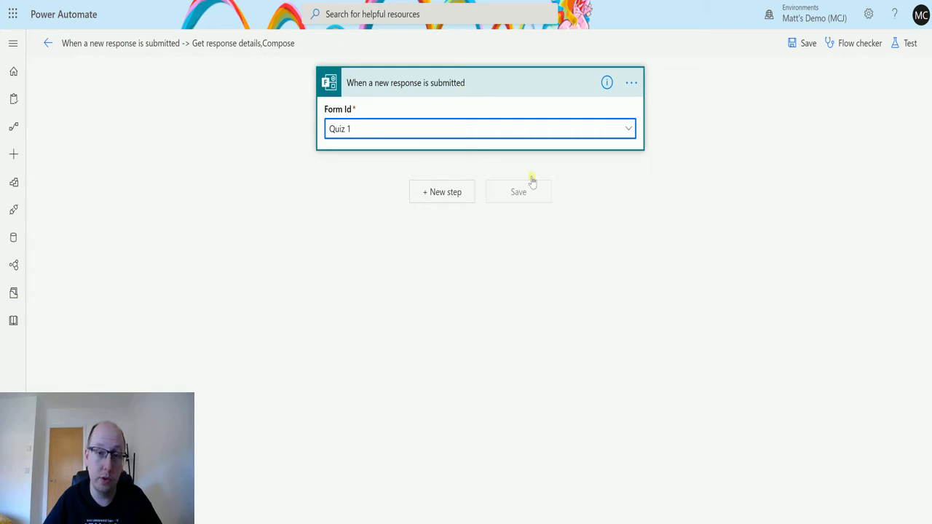
mouse_move(304, 128)
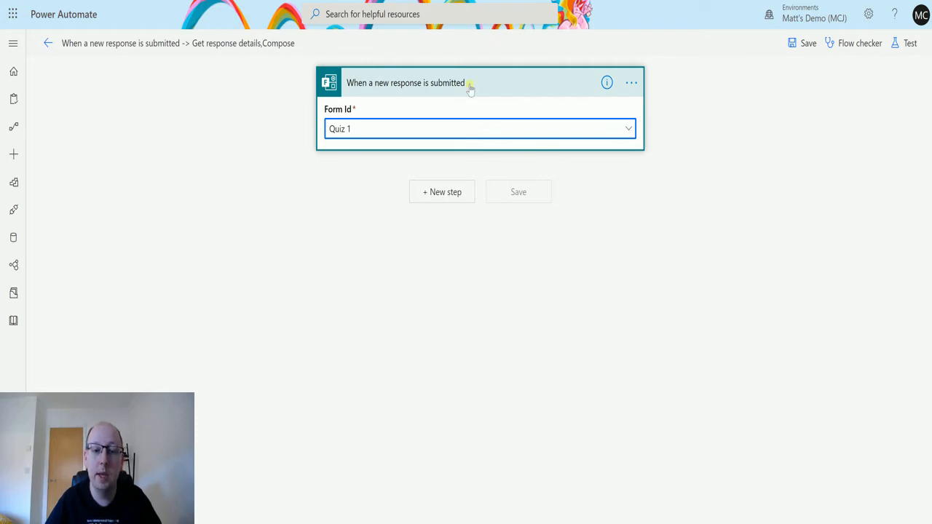
mouse_move(444, 142)
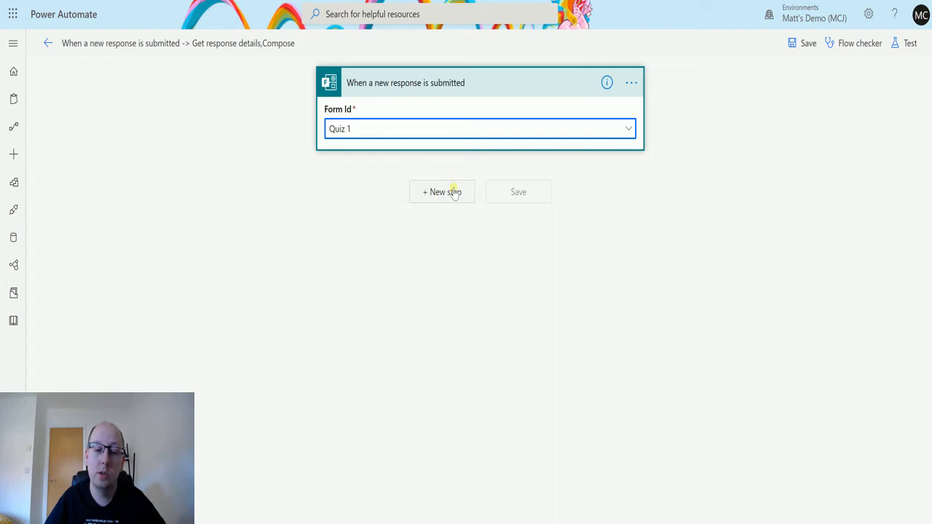
Add a Microsoft Forms Get response details step and set its Form Id to Quiz 1
click(442, 191)
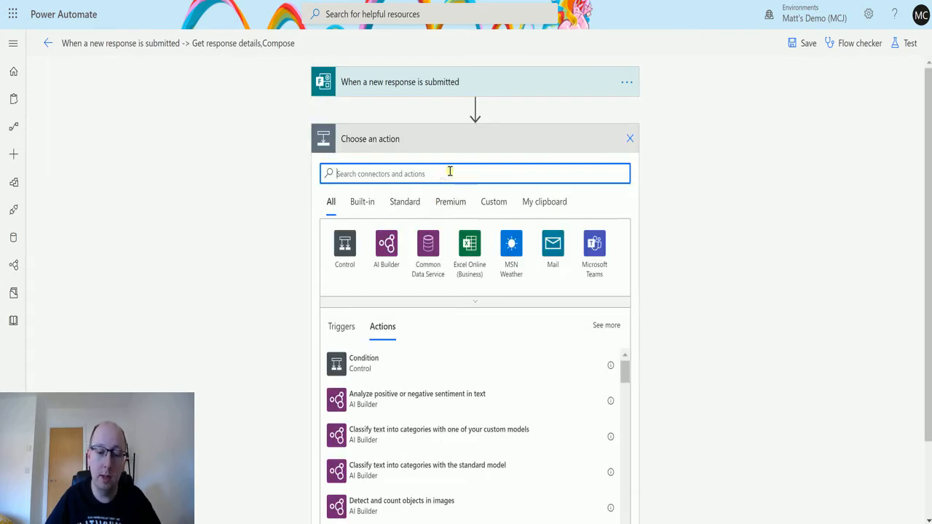
text(form)
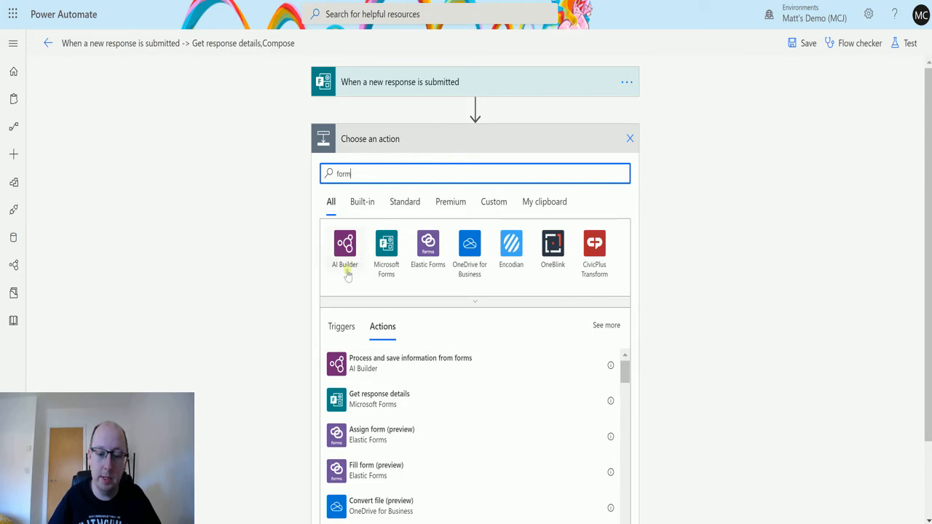
click(386, 251)
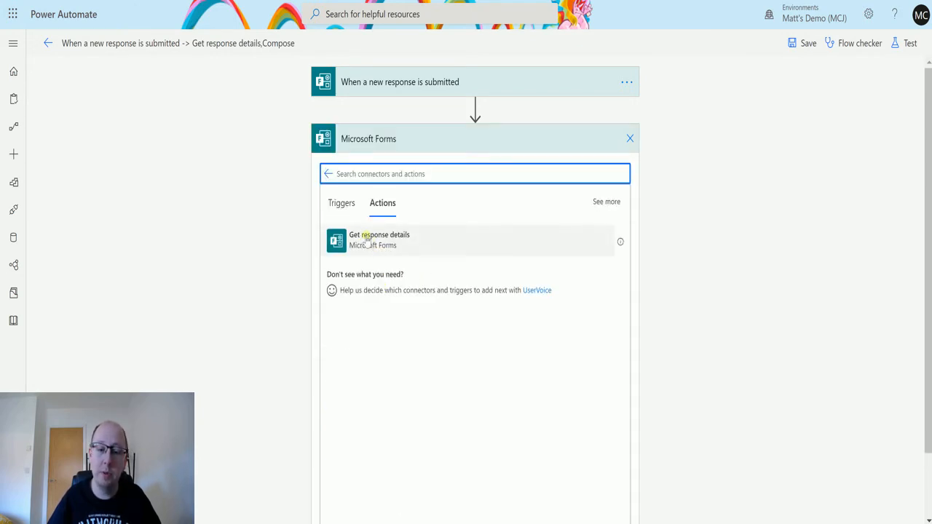
click(379, 240)
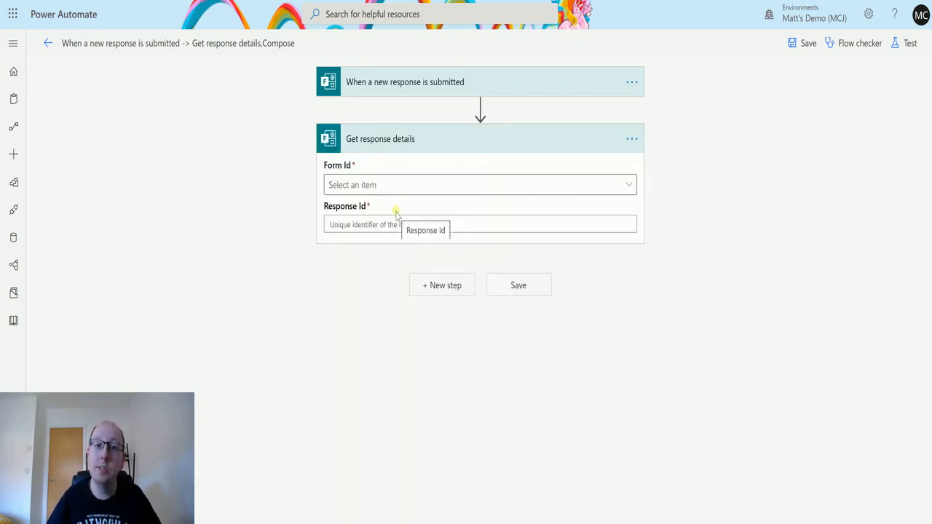
mouse_move(470, 180)
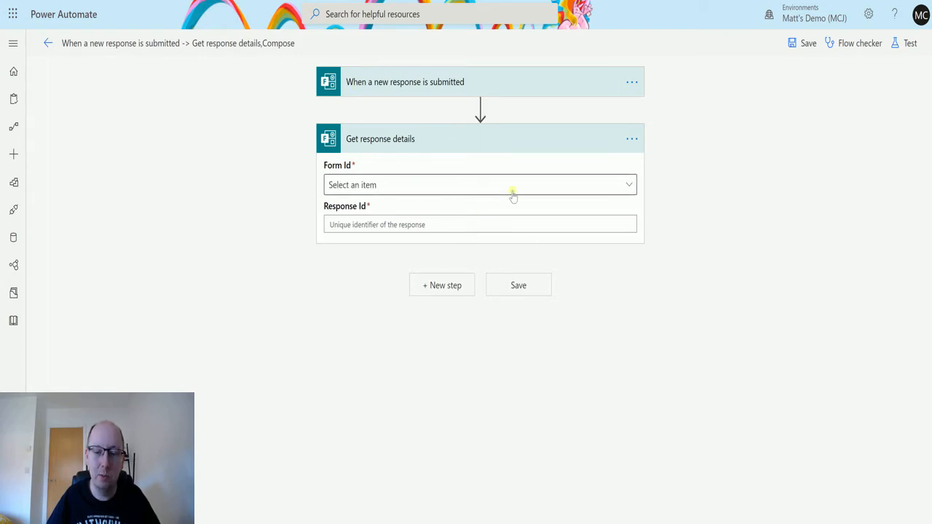
click(480, 184)
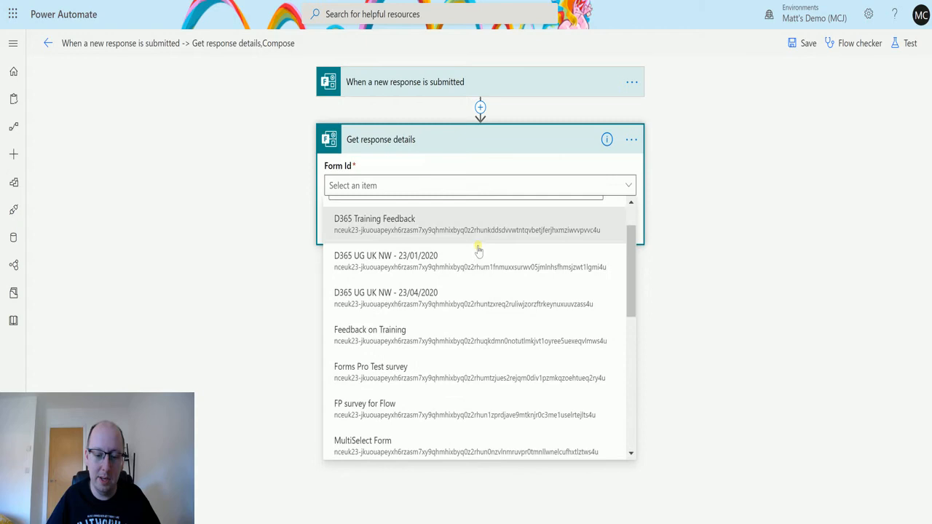
scroll(down, 3)
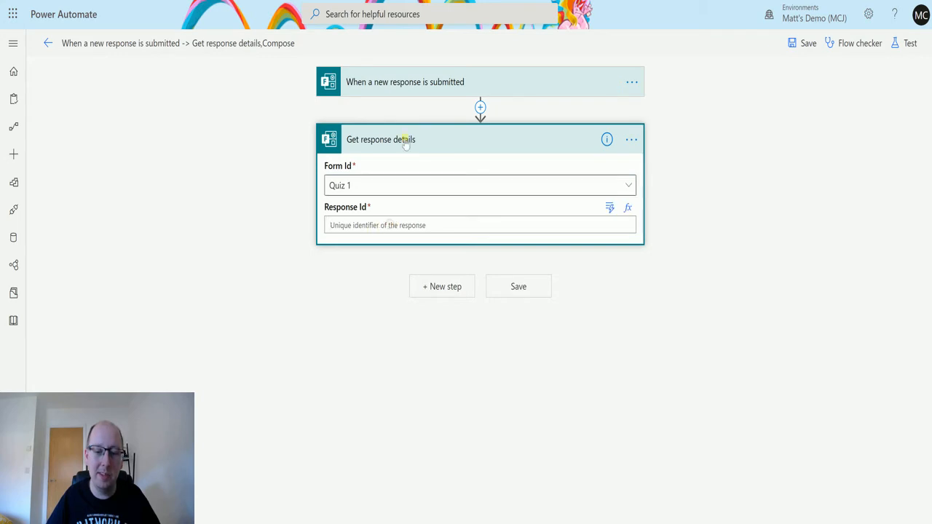
Insert the trigger's dynamic Response Id and start a manual test run of the flow
click(480, 224)
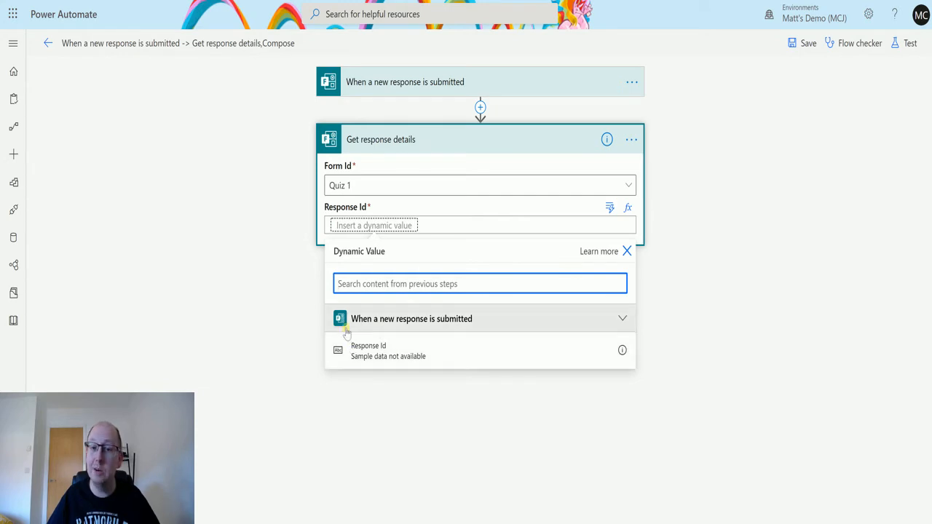
click(369, 351)
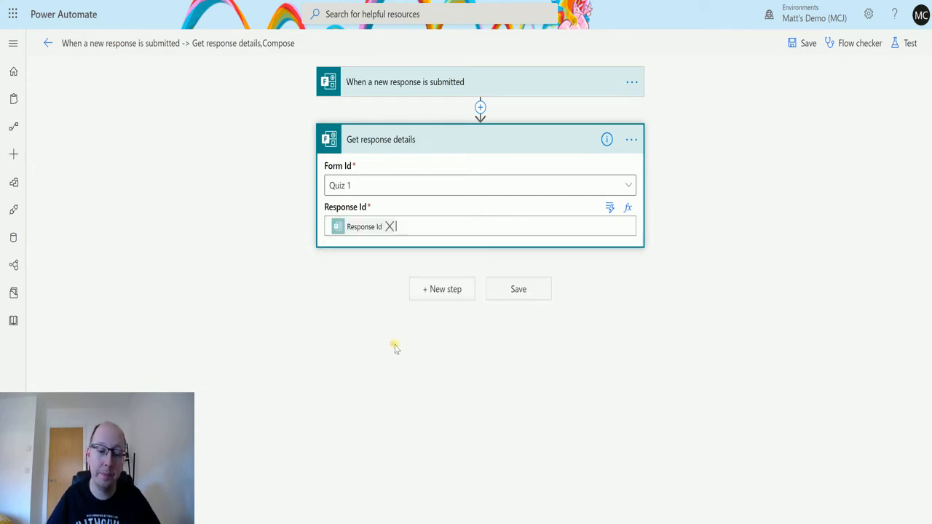
mouse_move(426, 81)
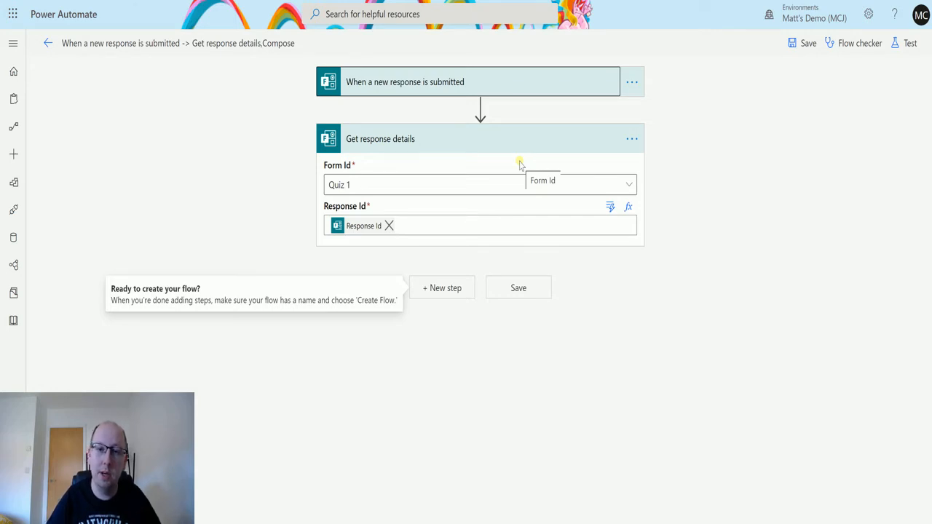
mouse_move(699, 86)
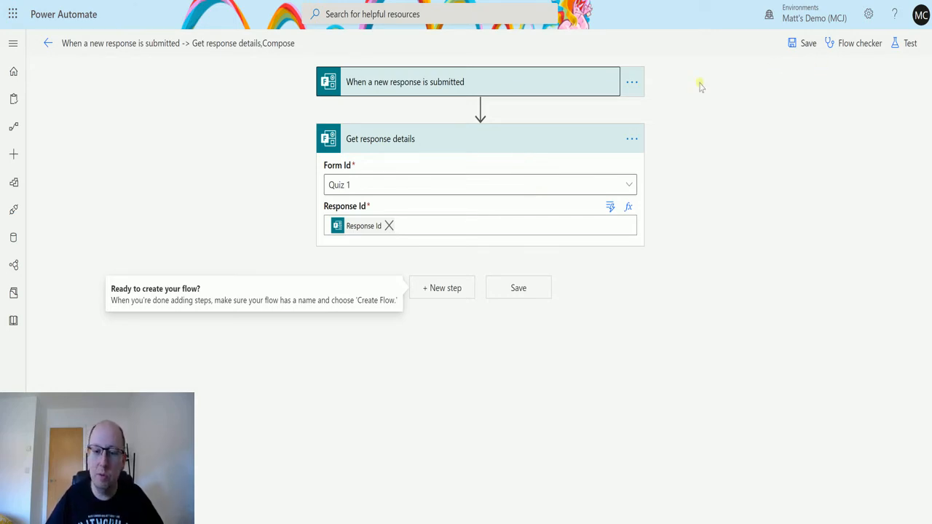
click(908, 43)
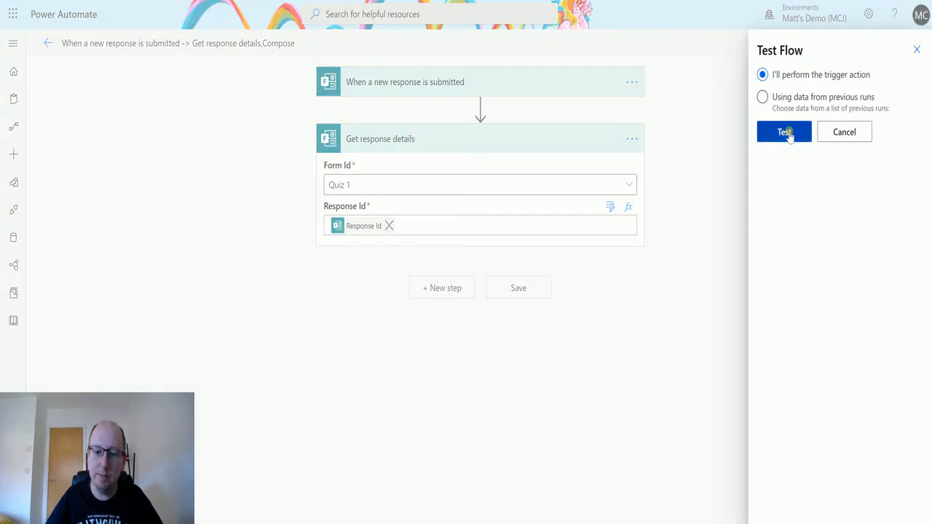
click(783, 132)
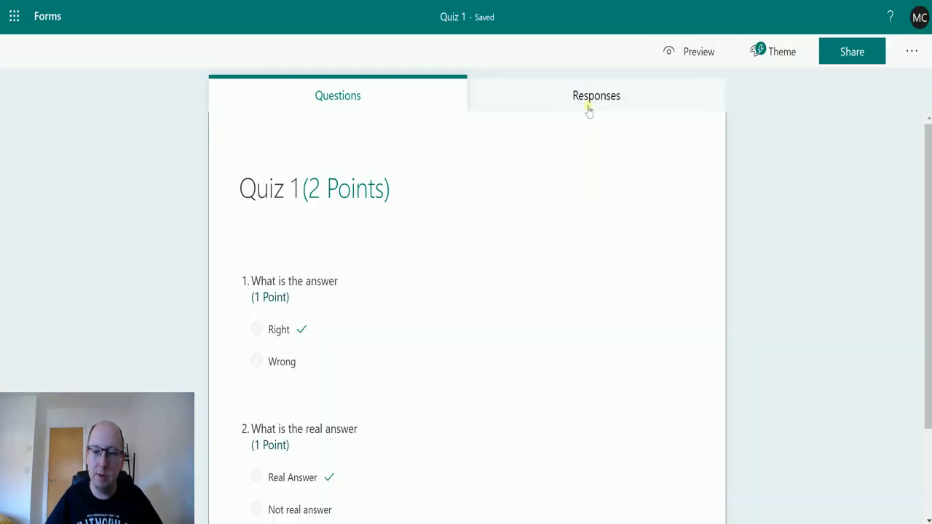
Look over Quiz 1's responses, questions and available question types without changing anything
click(595, 95)
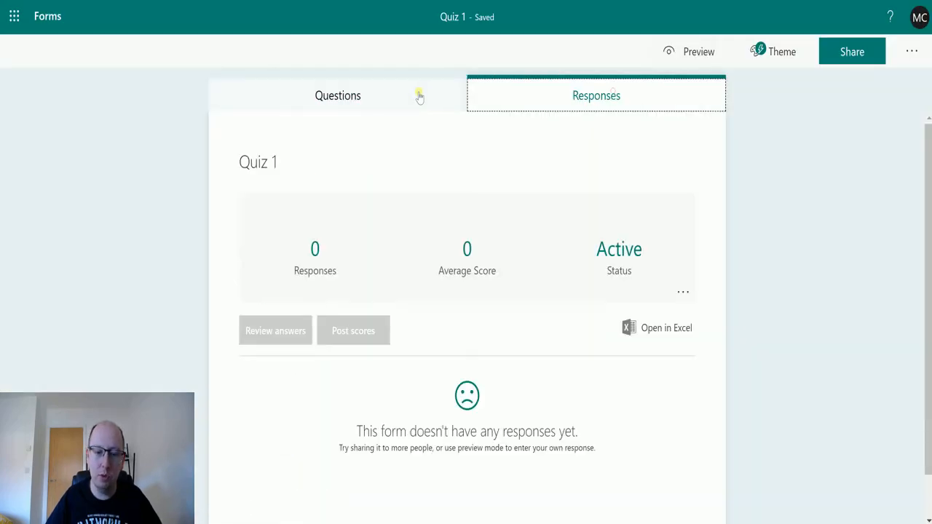
click(338, 95)
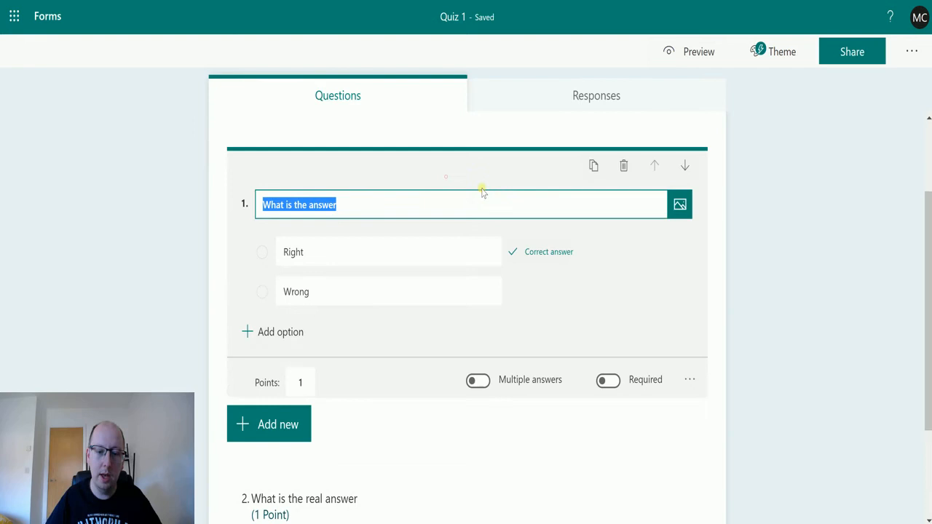
scroll(up, 3)
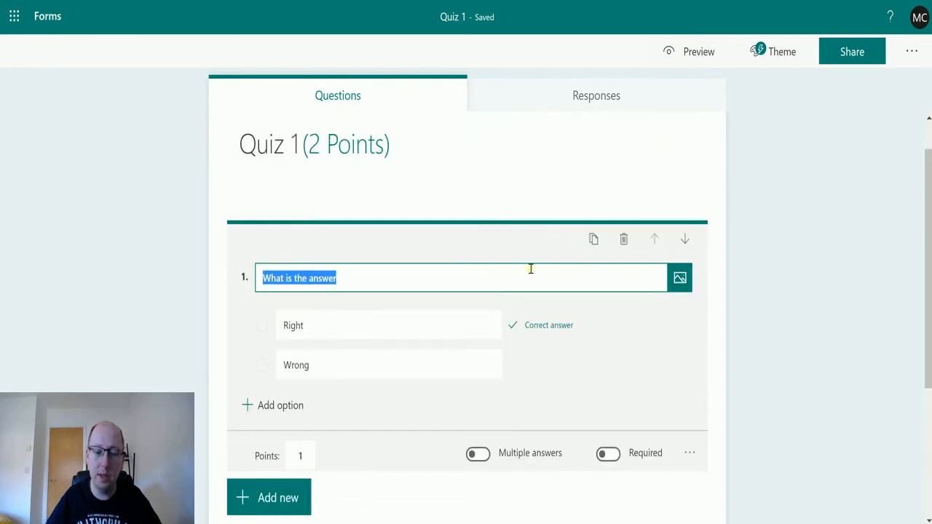
mouse_move(461, 201)
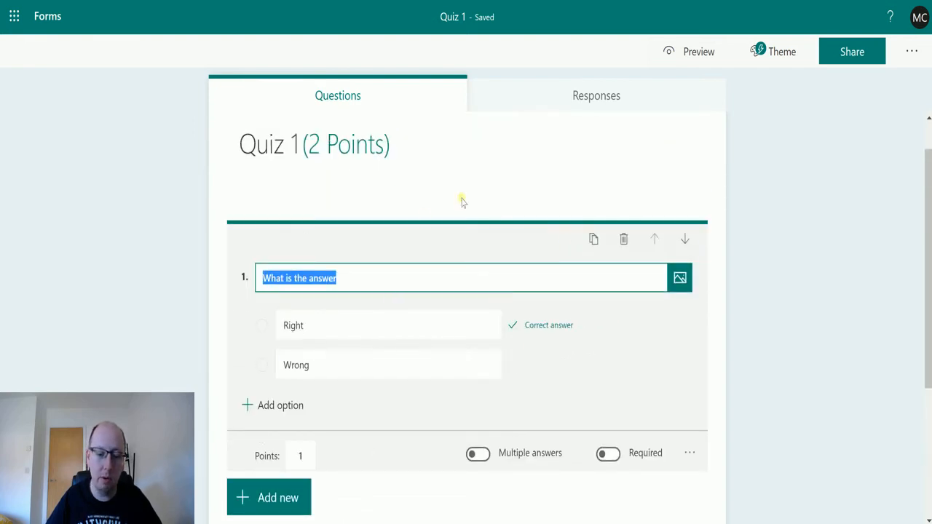
scroll(down, 3)
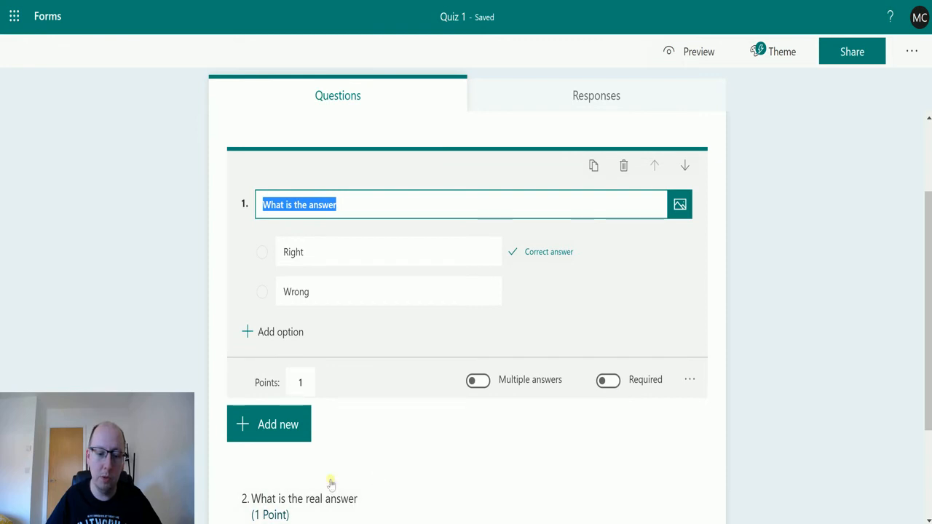
click(268, 424)
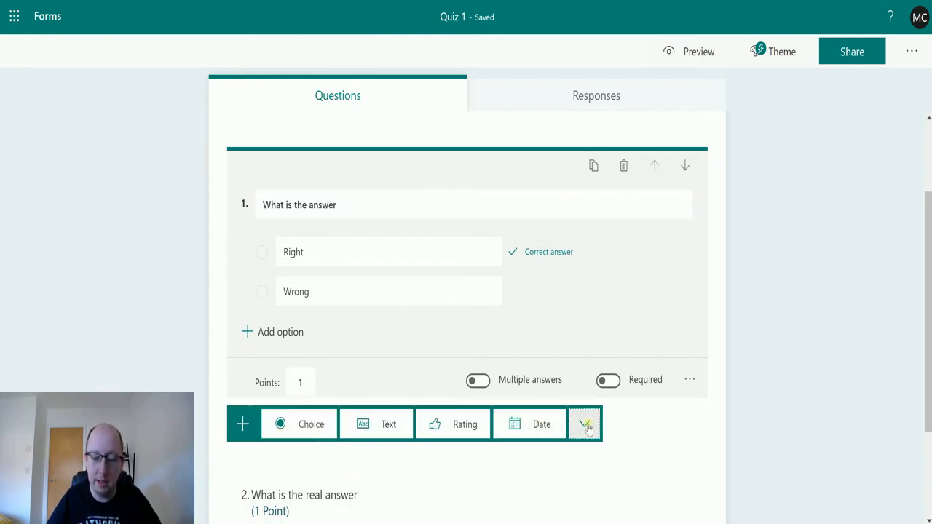
click(586, 424)
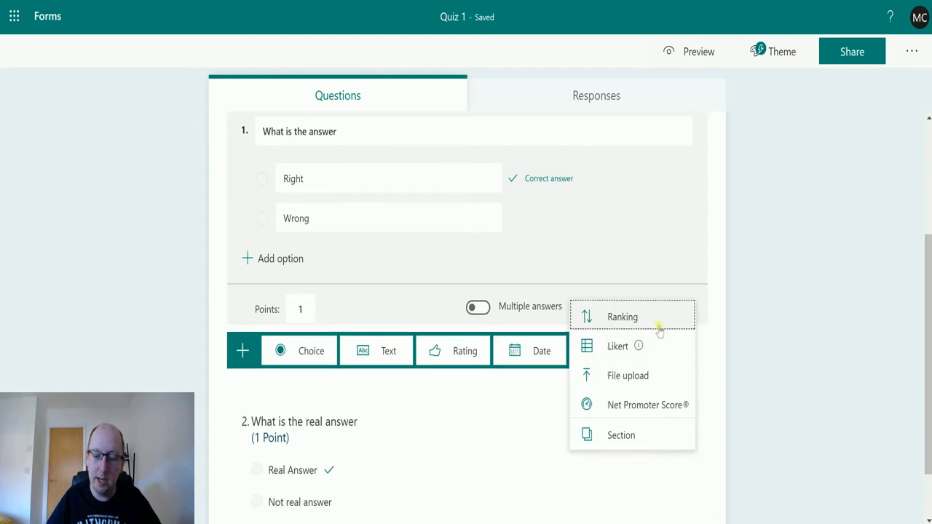
mouse_move(616, 404)
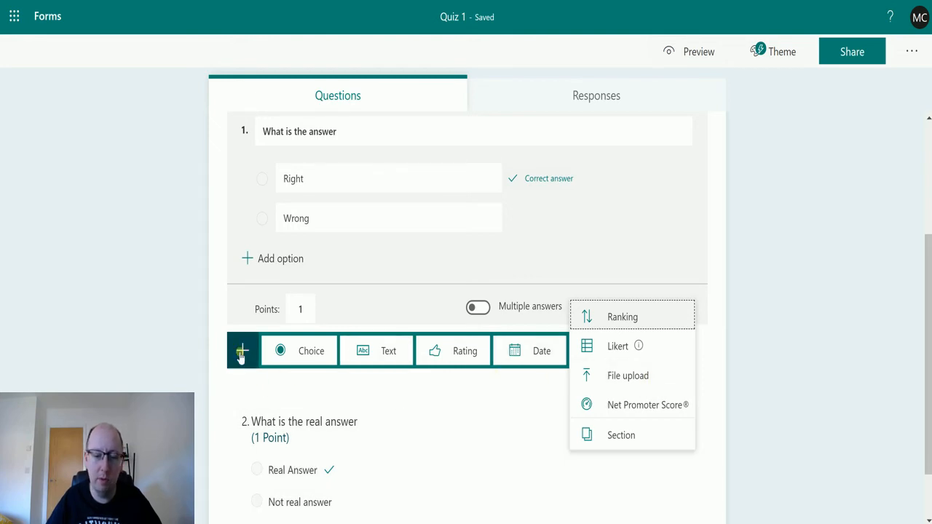
mouse_move(544, 398)
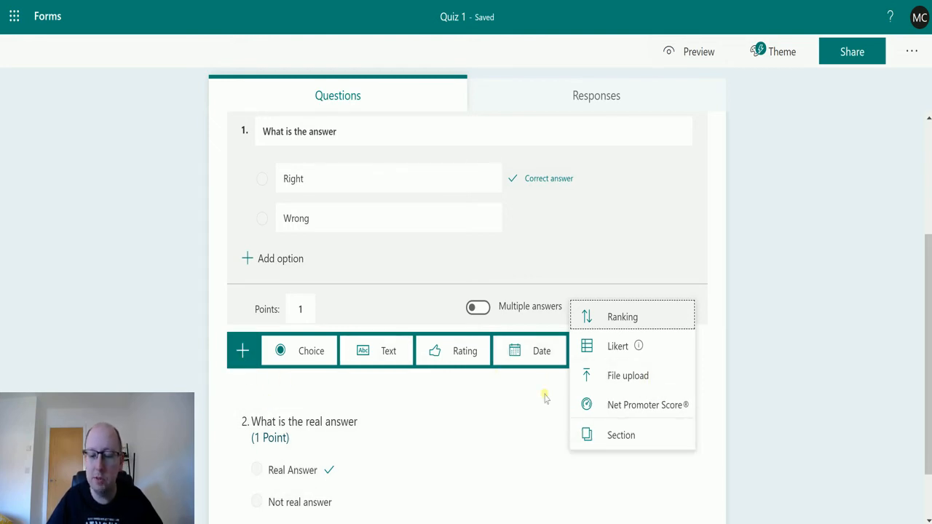
click(584, 350)
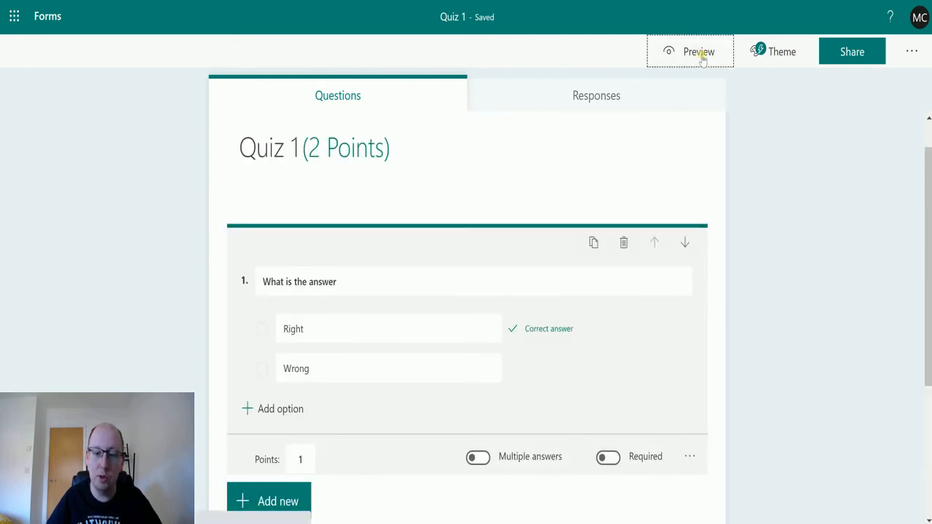
Preview Quiz 1, answer Right and Real Answer, and submit the response
click(689, 52)
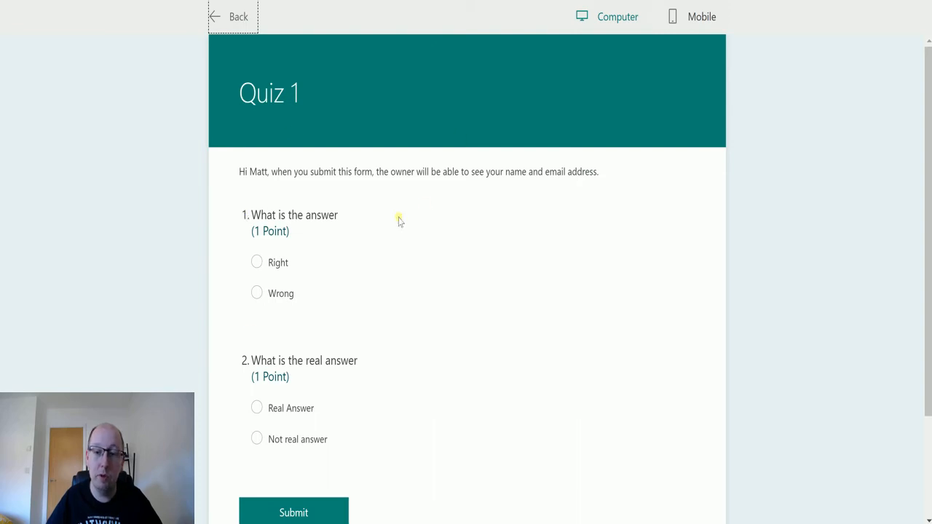
click(257, 261)
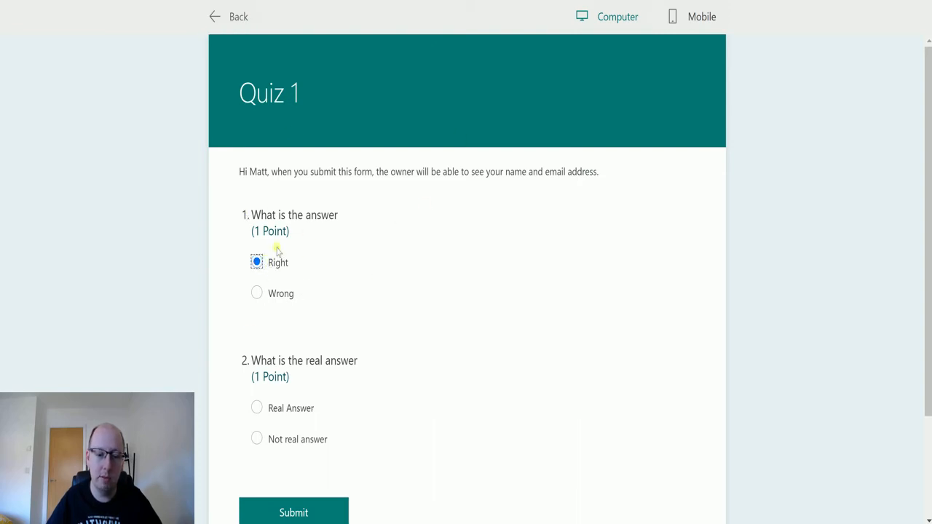
click(256, 407)
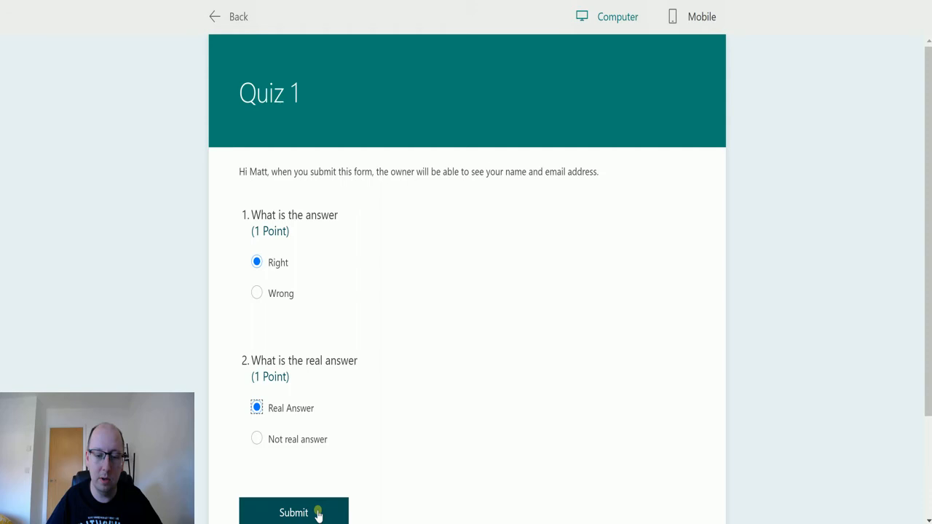
click(294, 512)
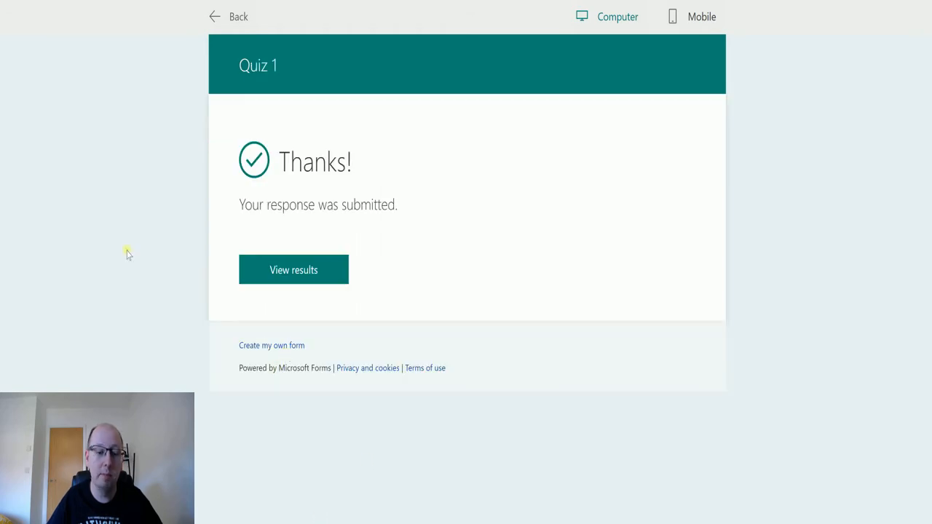
Check the scored results, then scroll the Quiz 1 Responses summary: 1 response, average score 2
click(294, 269)
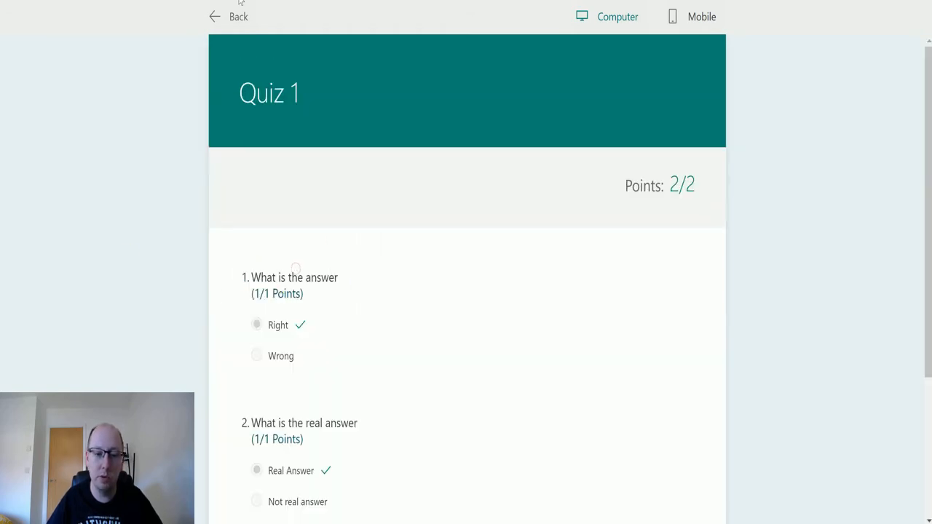
click(230, 16)
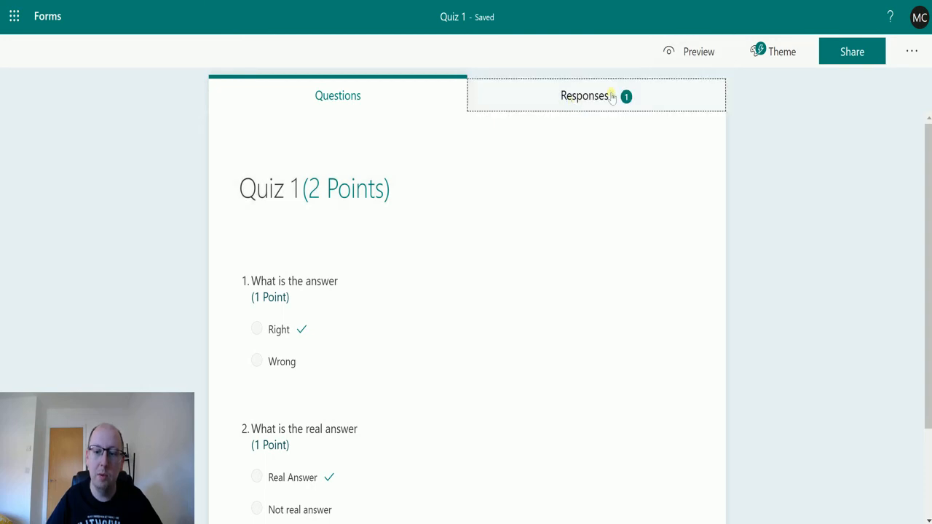
click(584, 96)
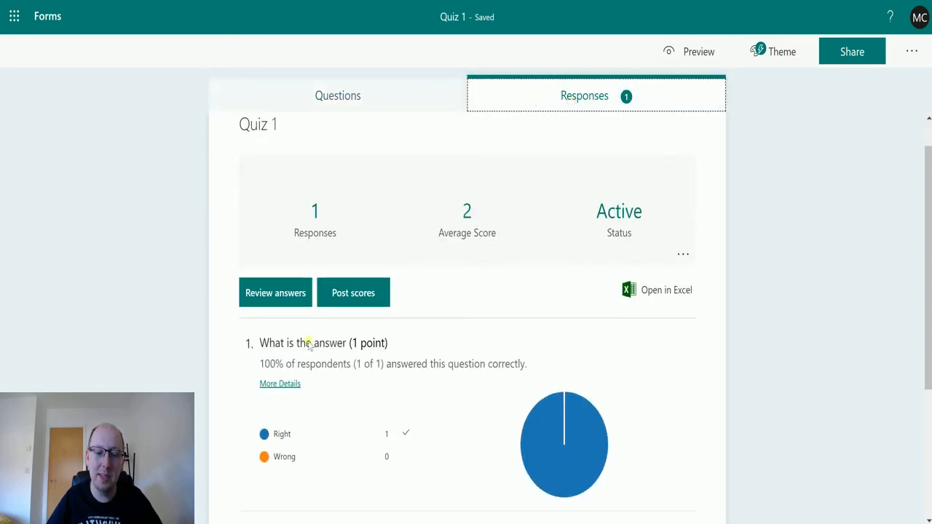
scroll(down, 3)
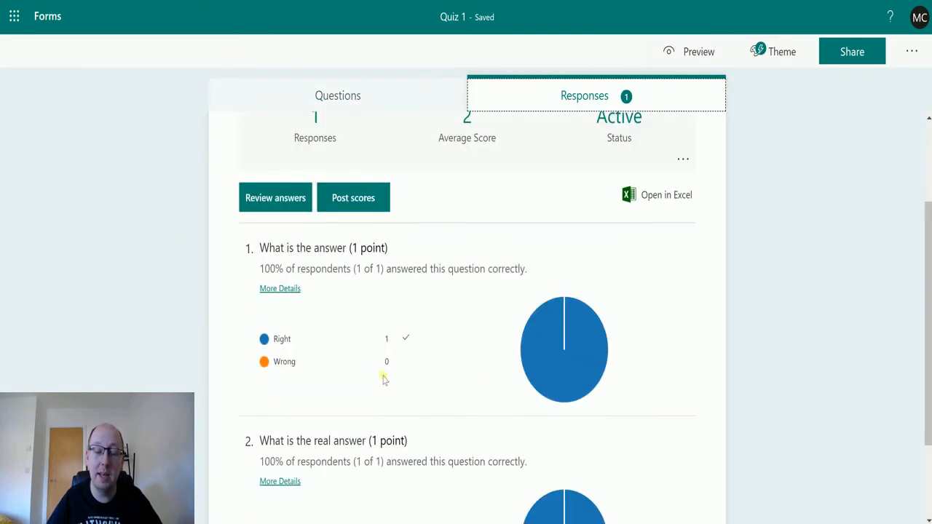
scroll(up, 3)
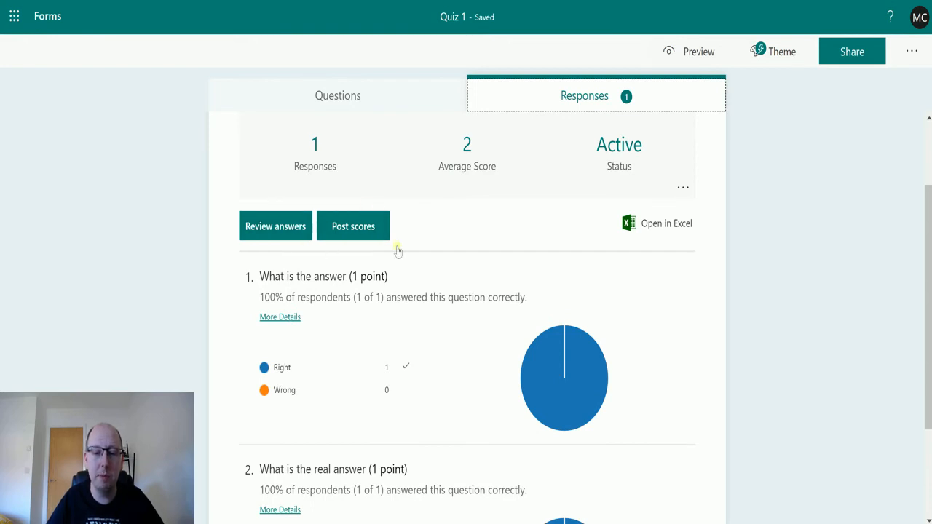
scroll(up, 3)
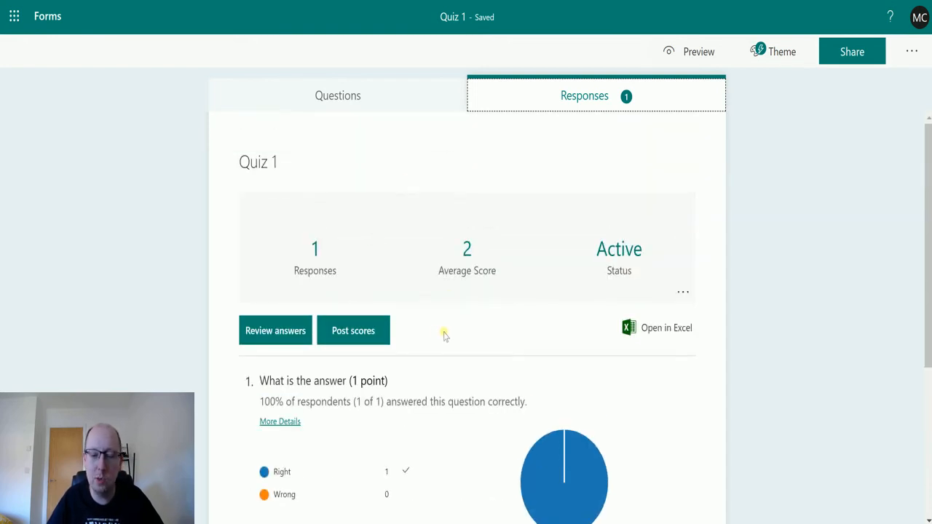
scroll(down, 3)
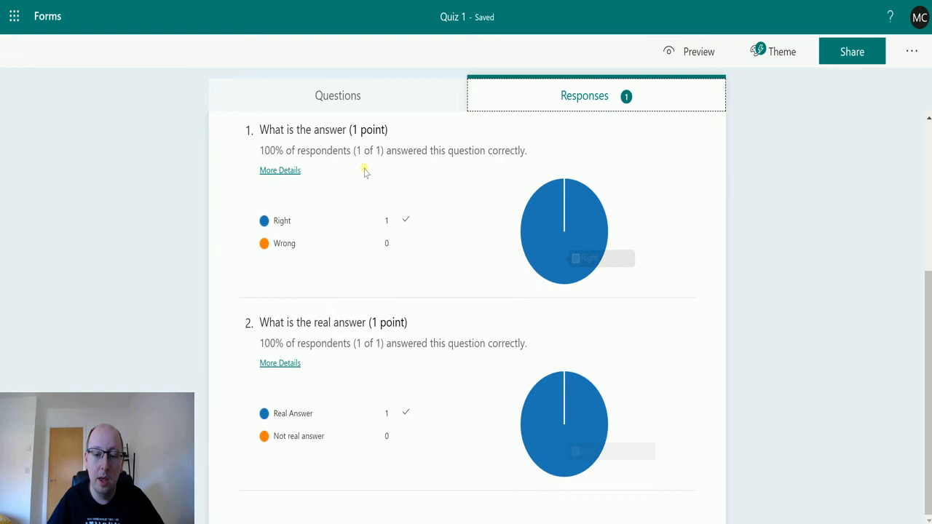
scroll(up, 3)
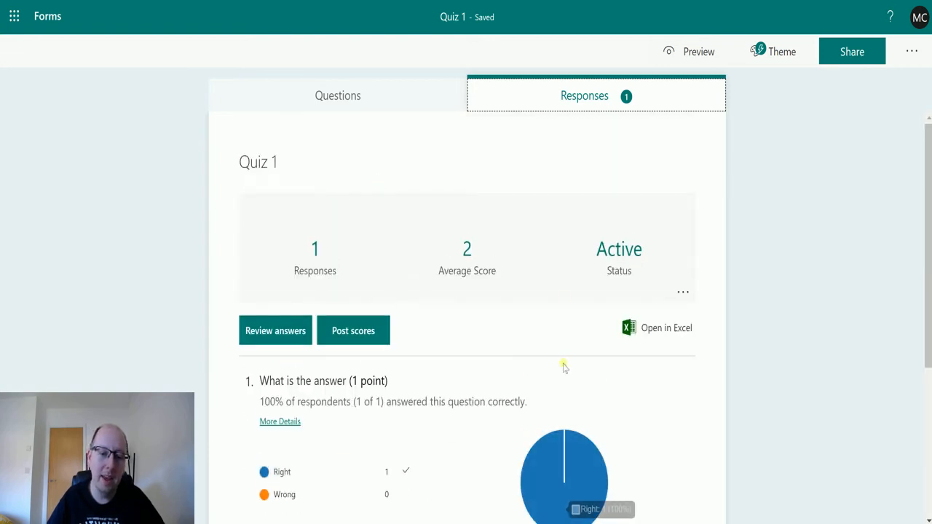
mouse_move(291, 261)
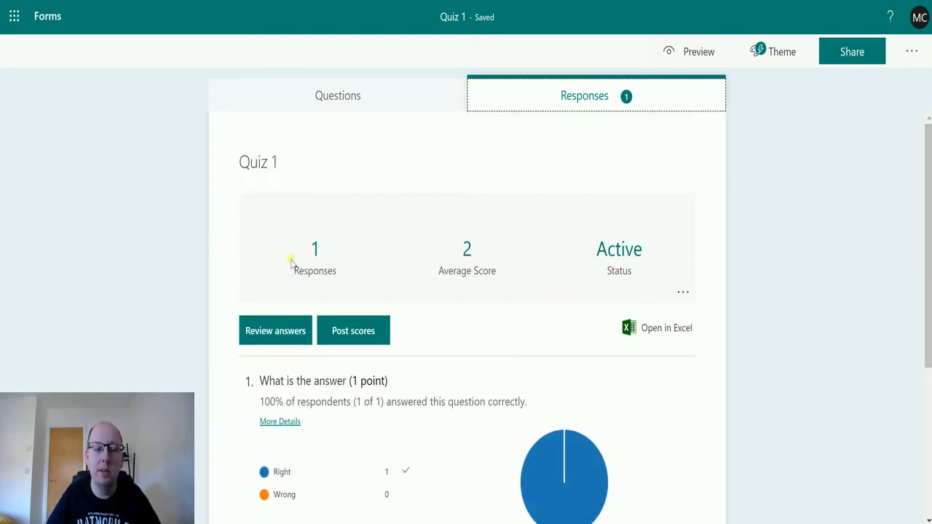
mouse_move(331, 271)
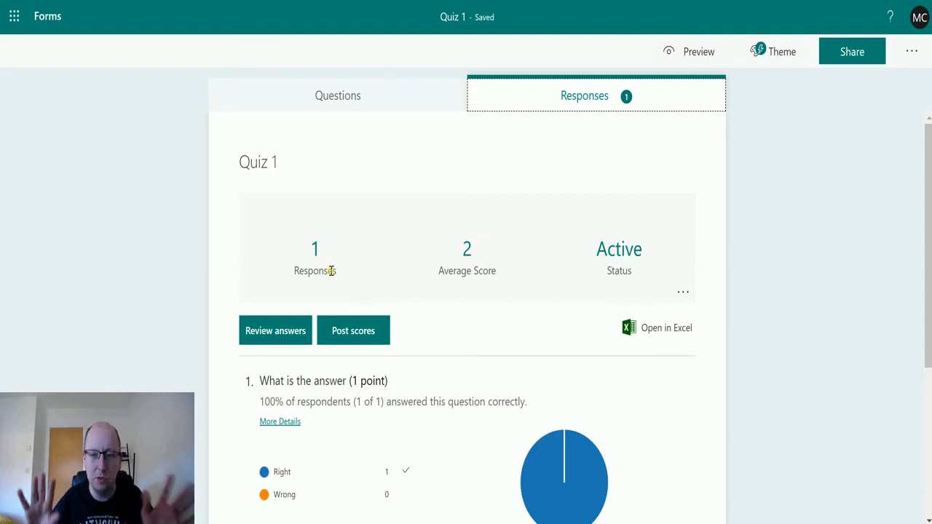
mouse_move(583, 364)
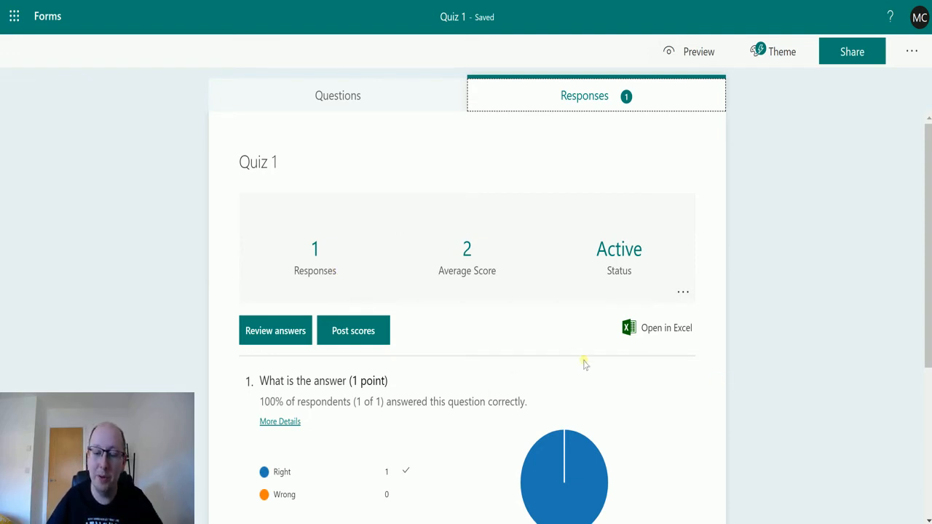
mouse_move(648, 328)
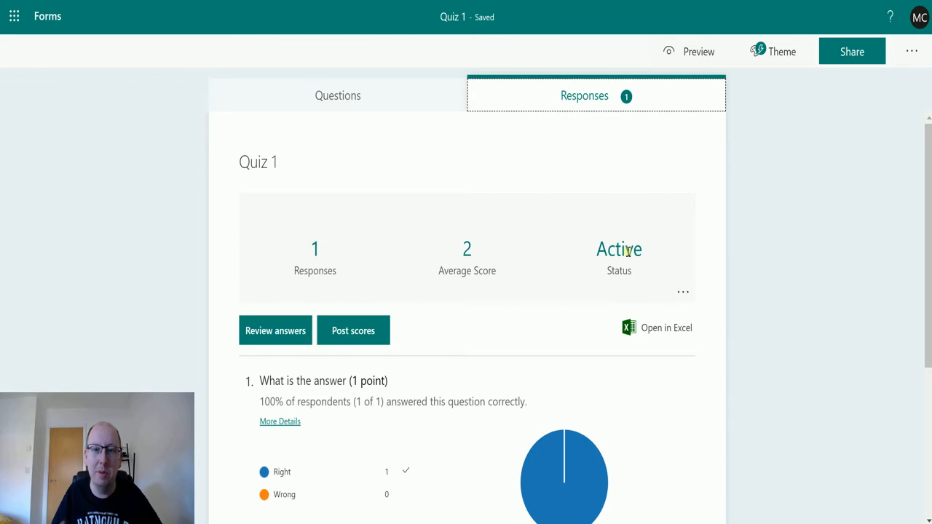
mouse_move(539, 103)
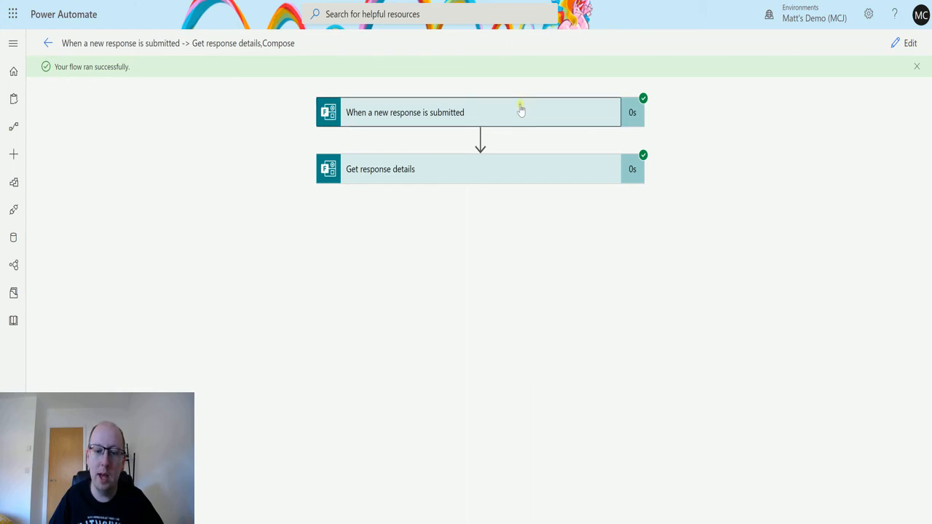
Scroll the run outputs showing answers Right and Real Answer, responder email, submission time and body
click(480, 112)
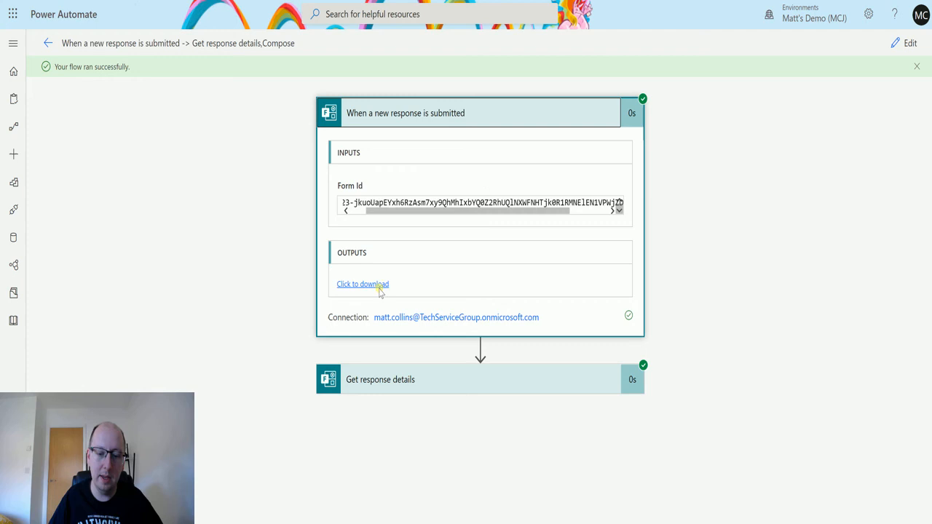
mouse_move(427, 274)
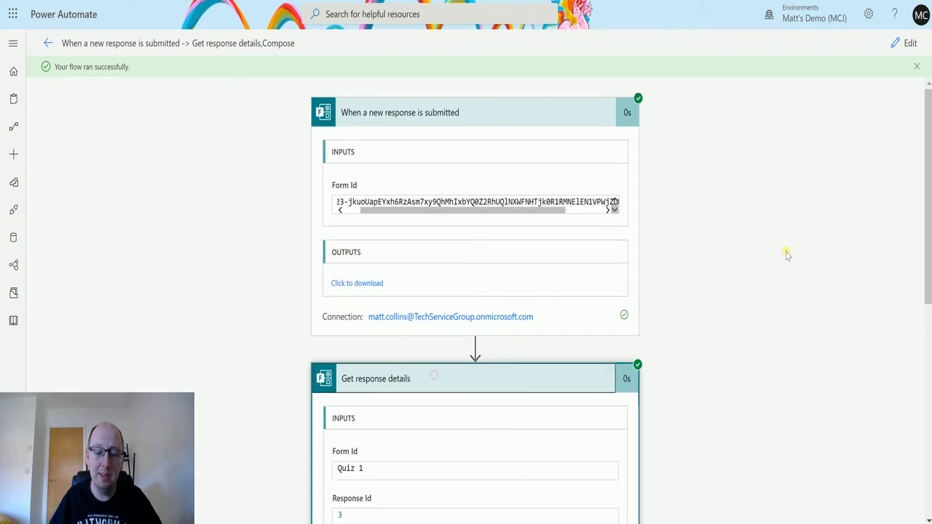
scroll(down, 3)
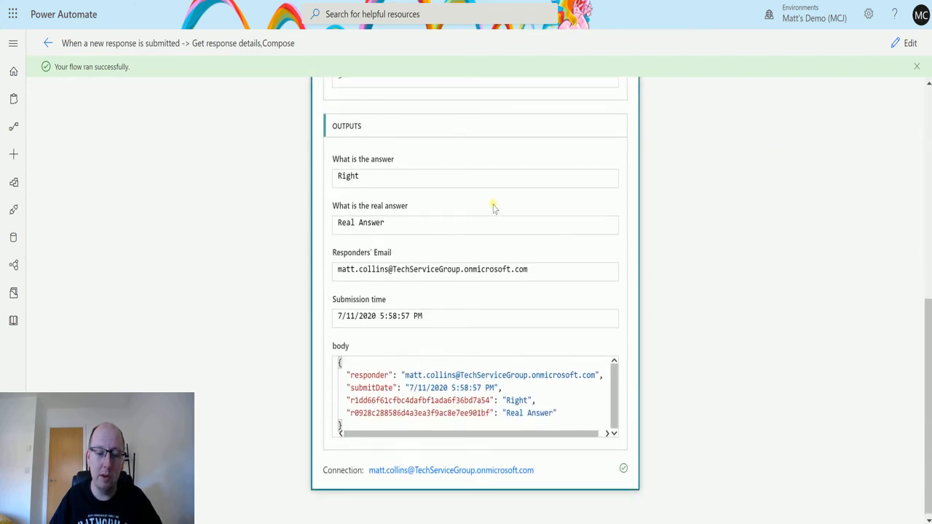
scroll(up, 3)
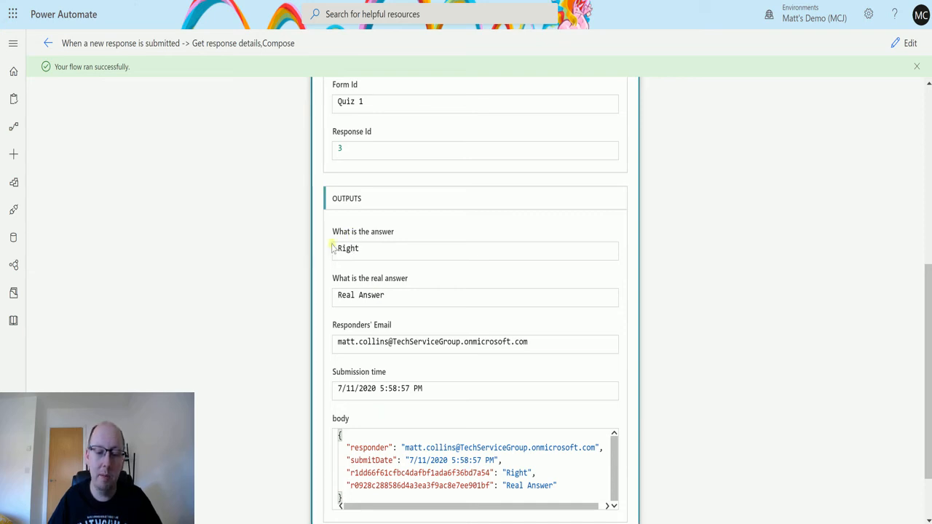
mouse_move(355, 231)
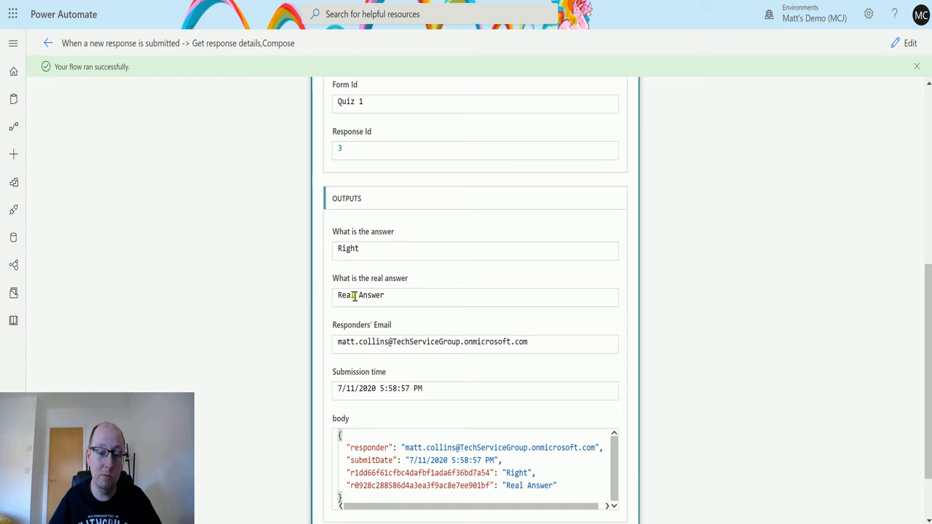
scroll(down, 3)
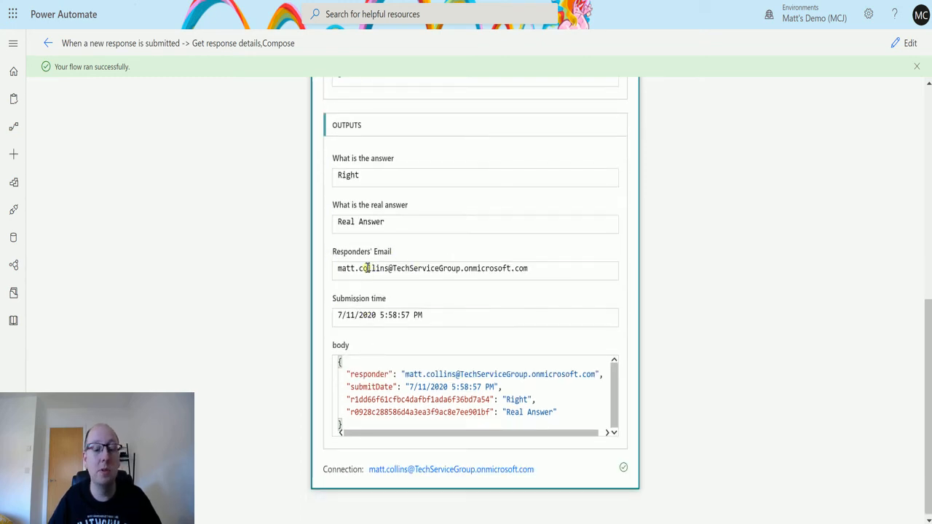
mouse_move(399, 251)
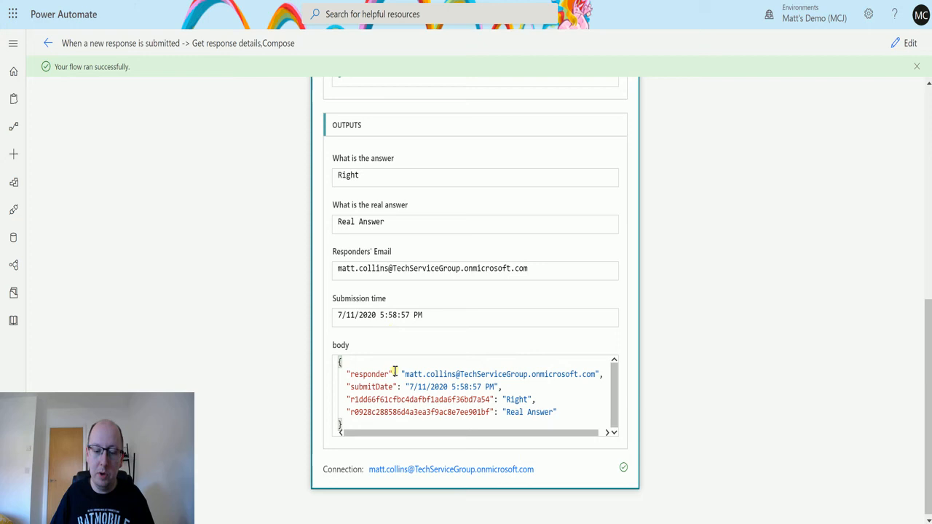
scroll(up, 3)
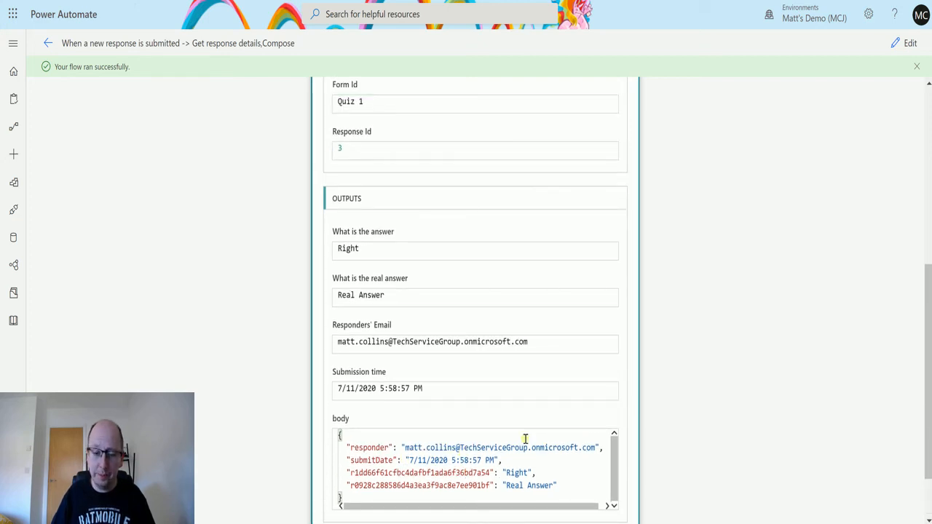
scroll(up, 3)
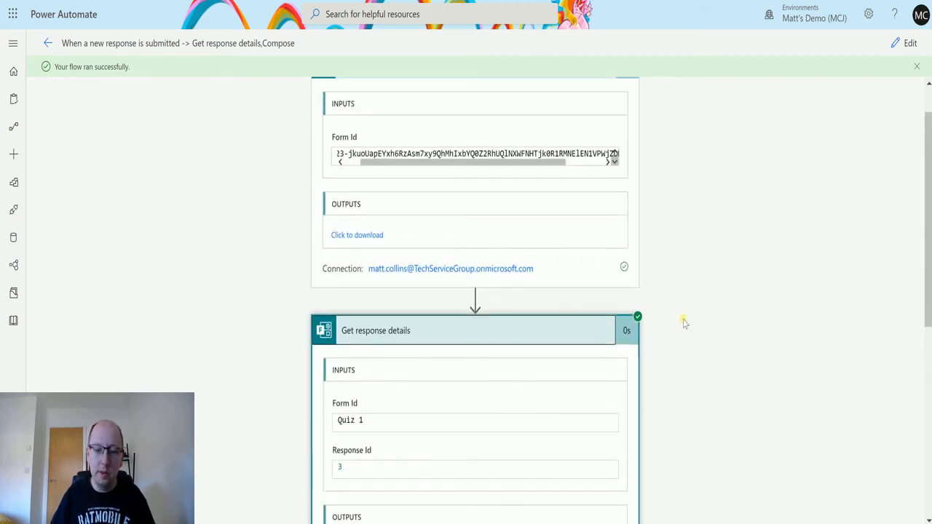
scroll(up, 3)
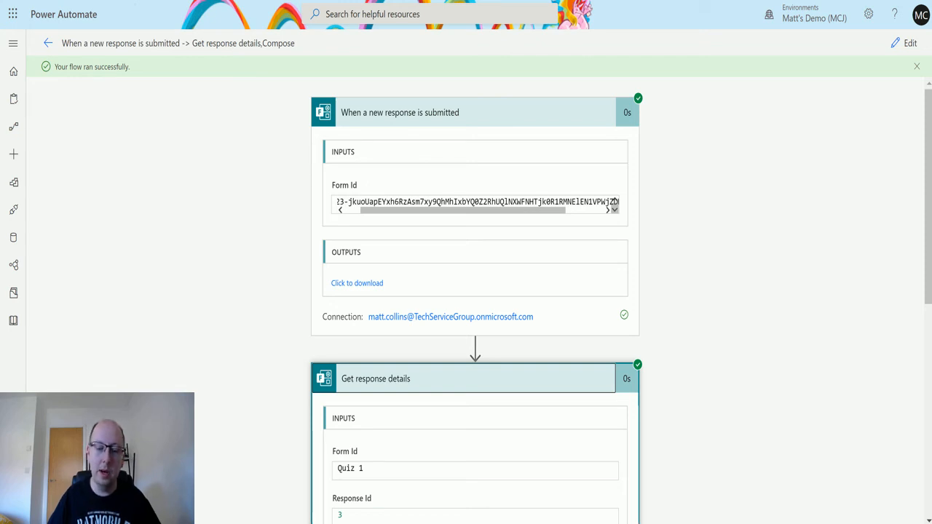
mouse_move(501, 107)
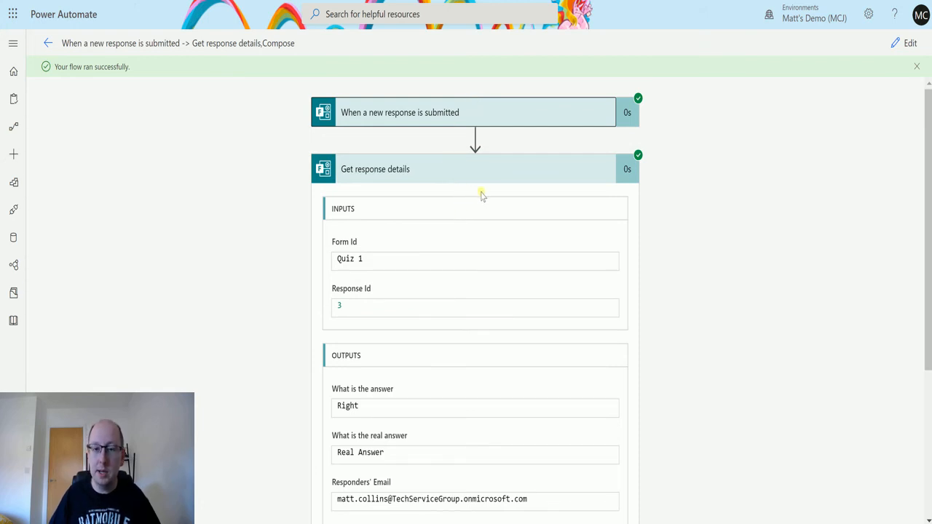
scroll(down, 3)
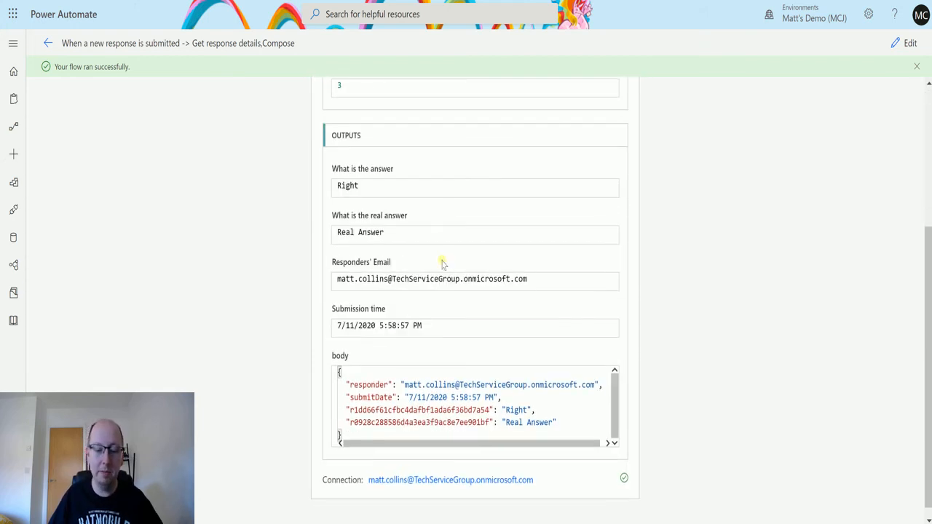
scroll(up, 3)
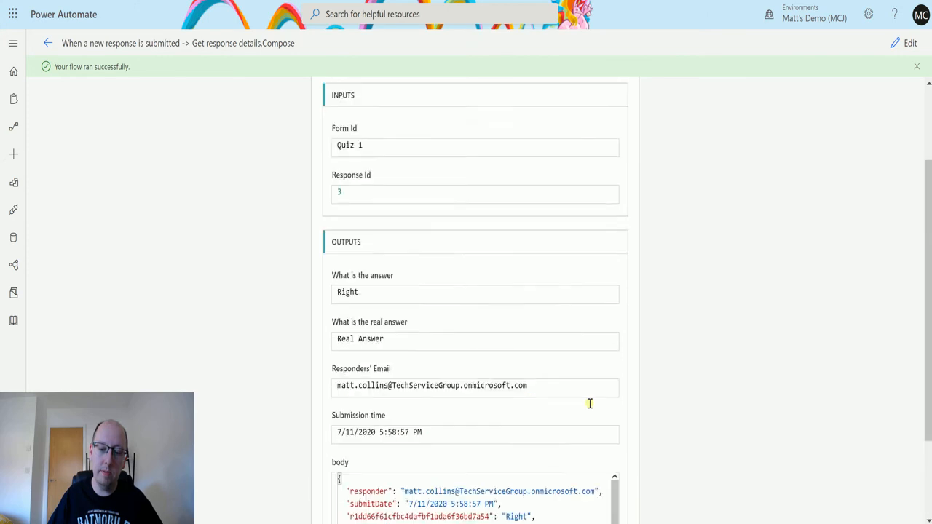
scroll(up, 3)
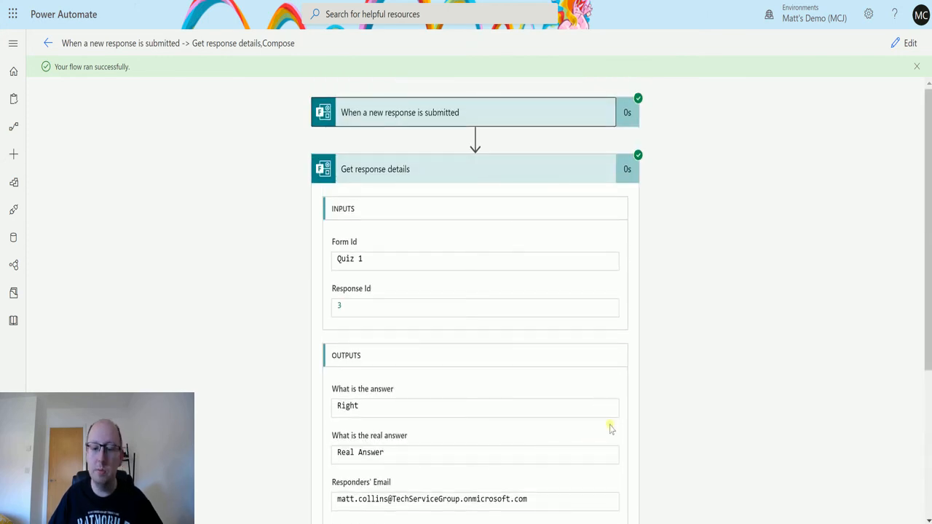
mouse_move(636, 415)
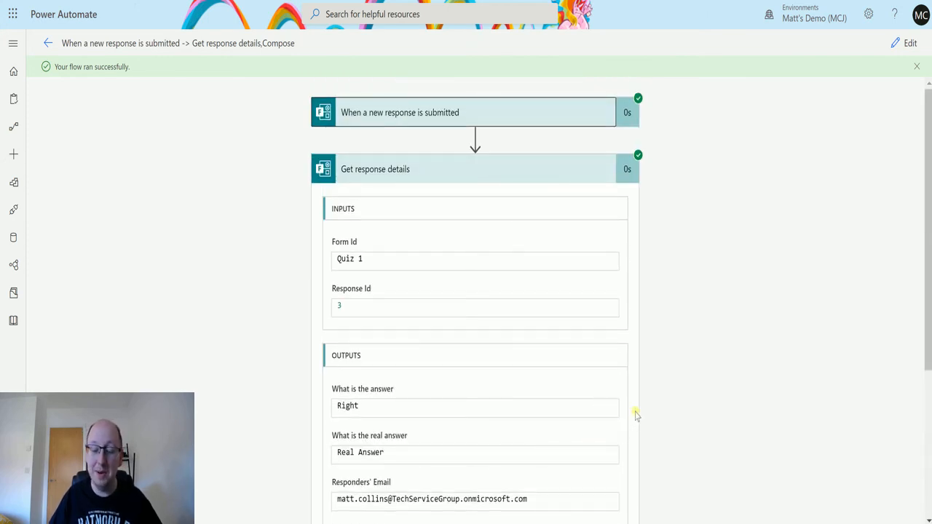
mouse_move(492, 195)
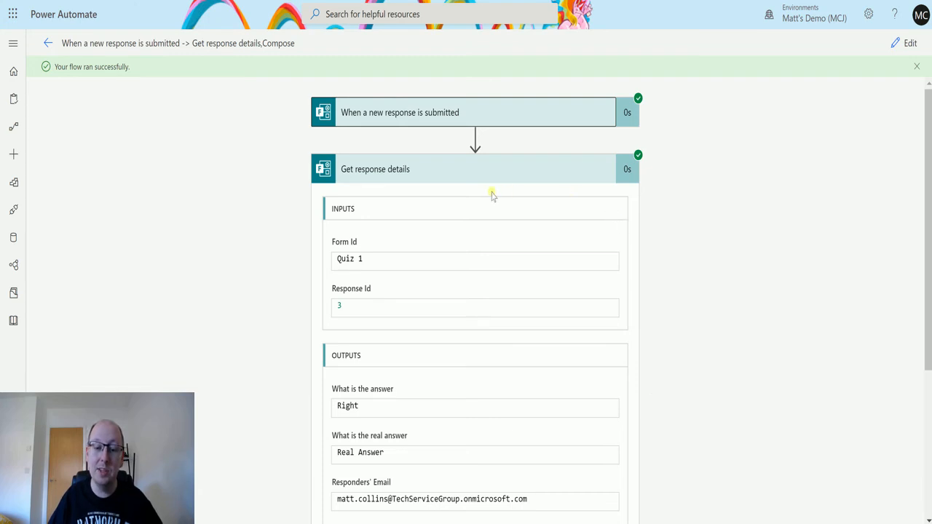
mouse_move(509, 140)
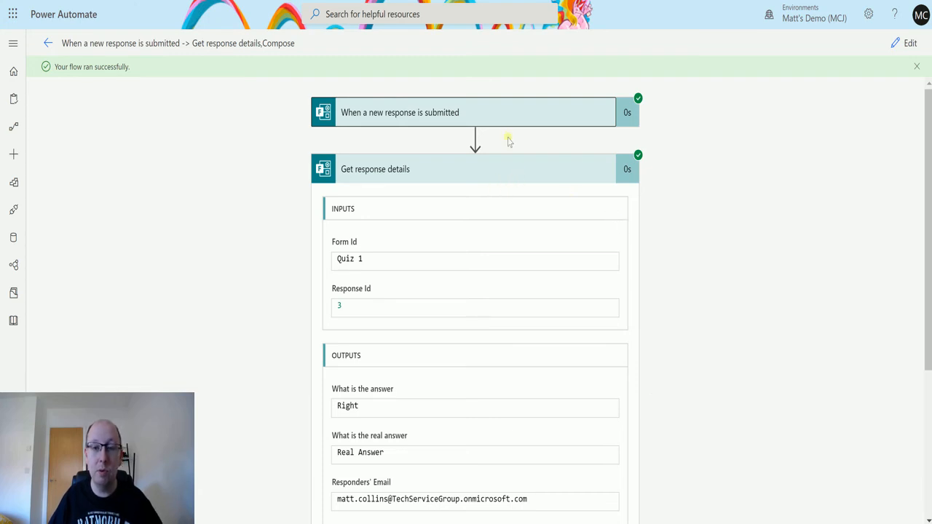
mouse_move(497, 265)
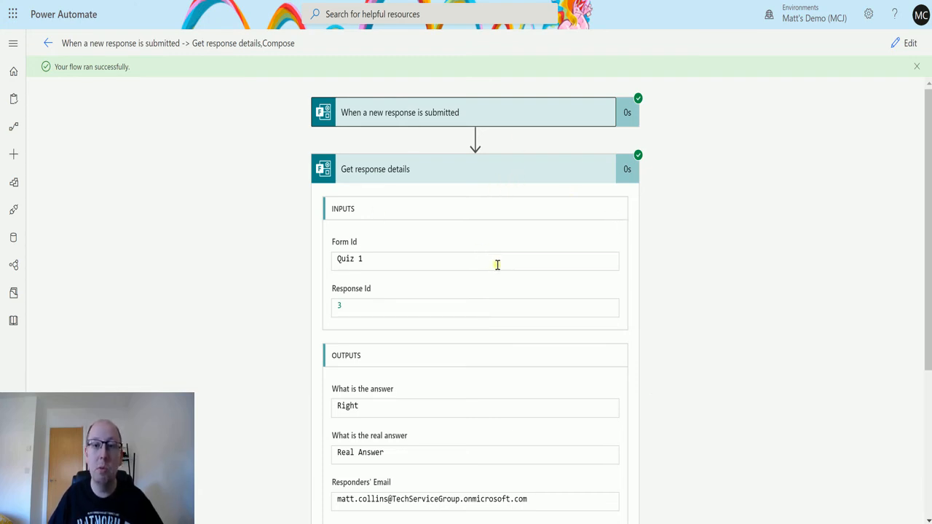
mouse_move(760, 301)
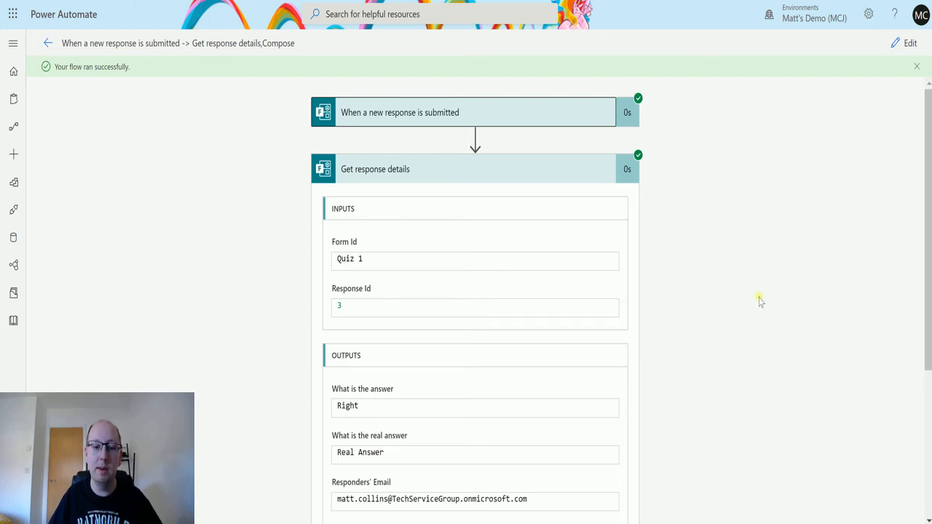
mouse_move(662, 356)
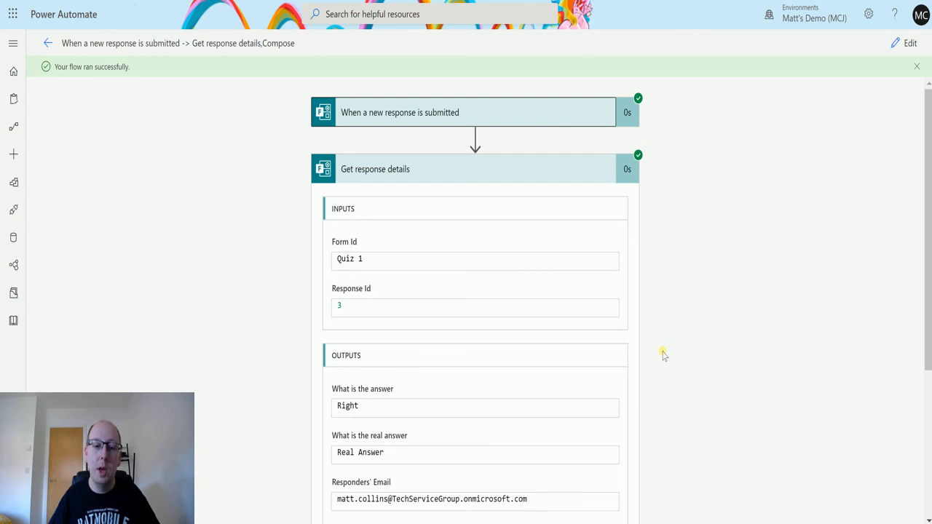
mouse_move(407, 186)
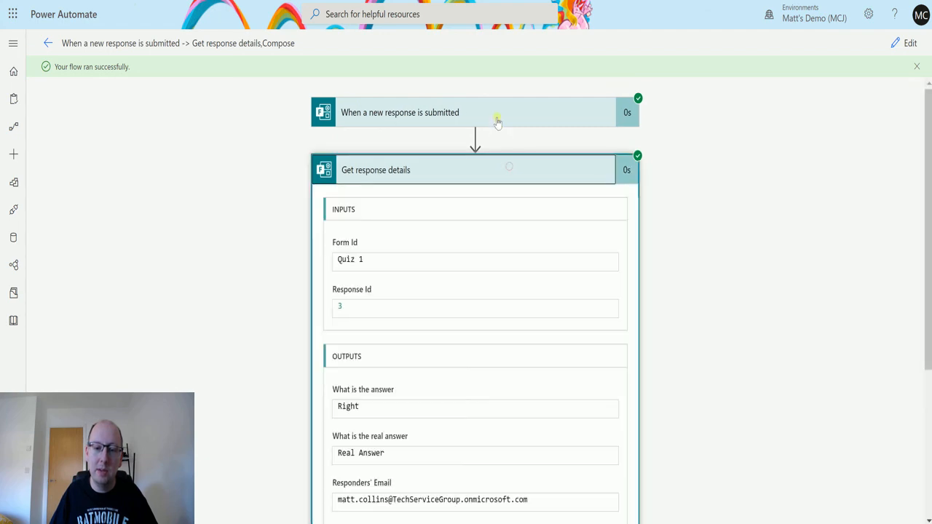
mouse_move(436, 122)
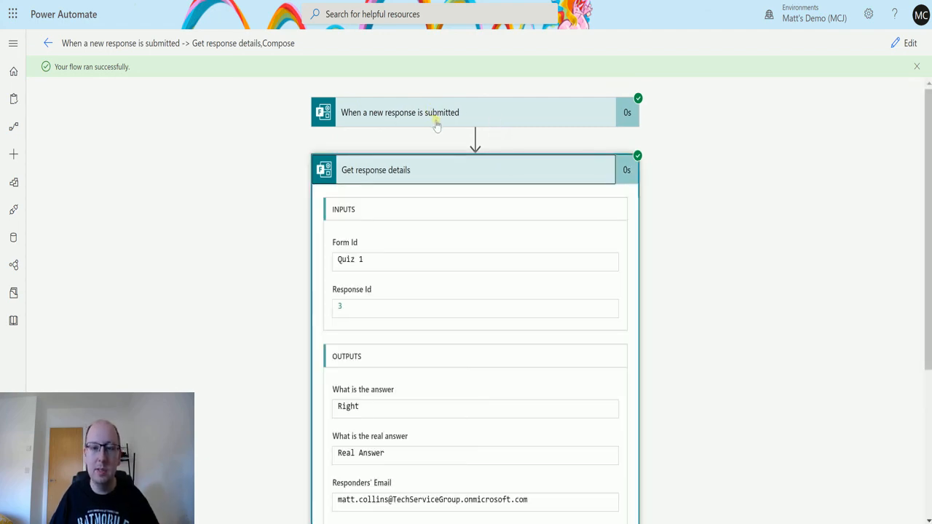
mouse_move(420, 186)
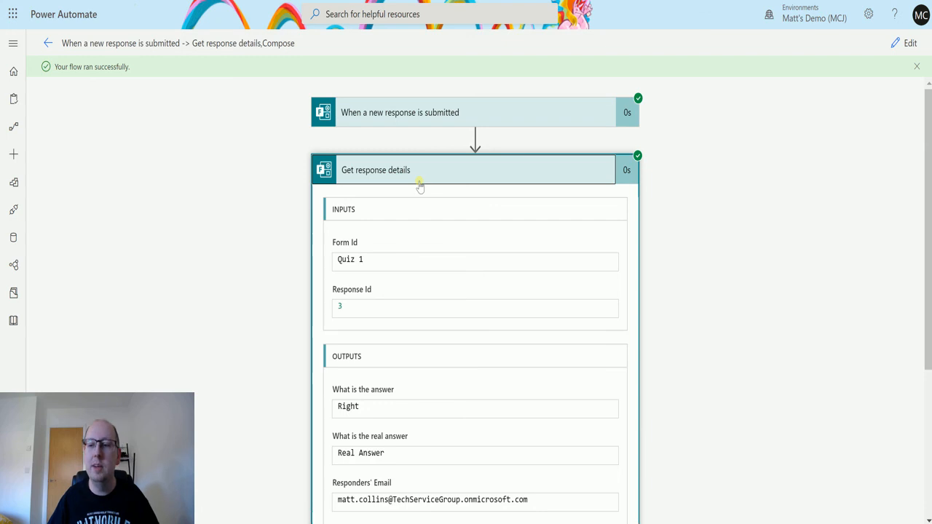
mouse_move(411, 182)
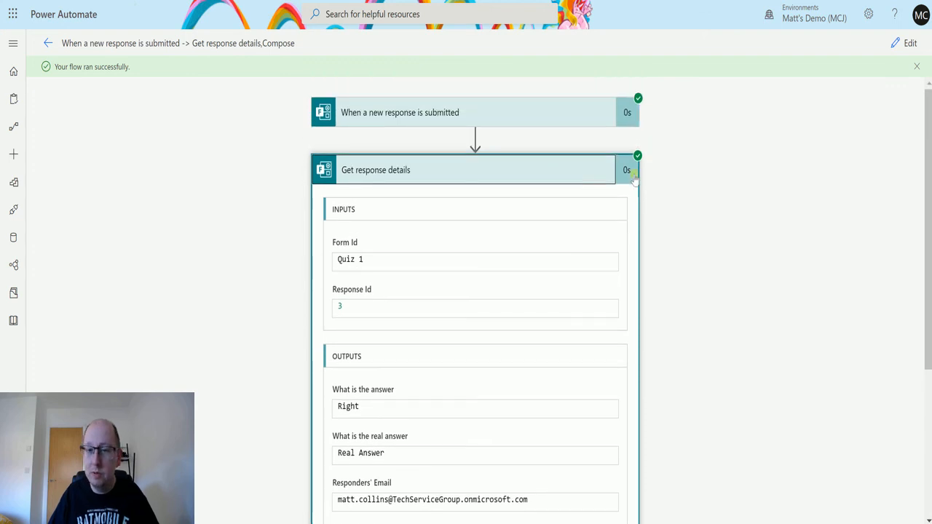
mouse_move(632, 181)
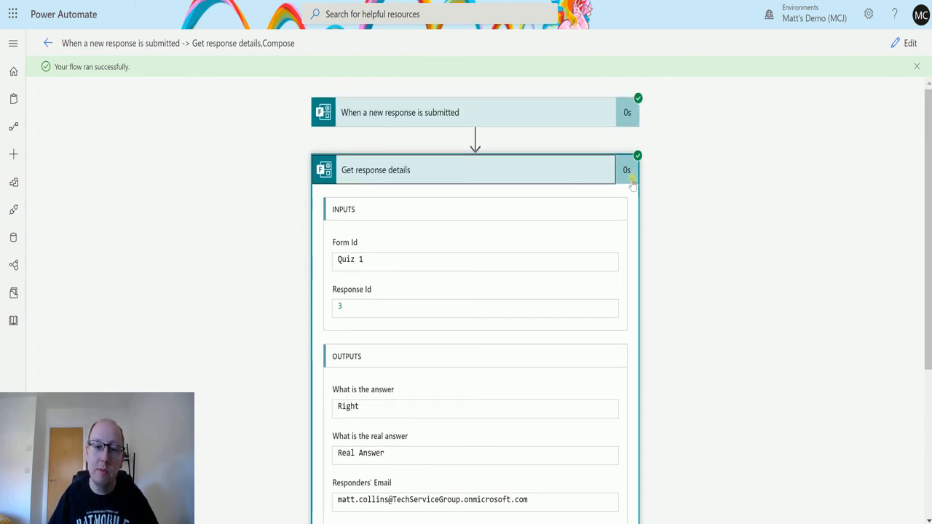